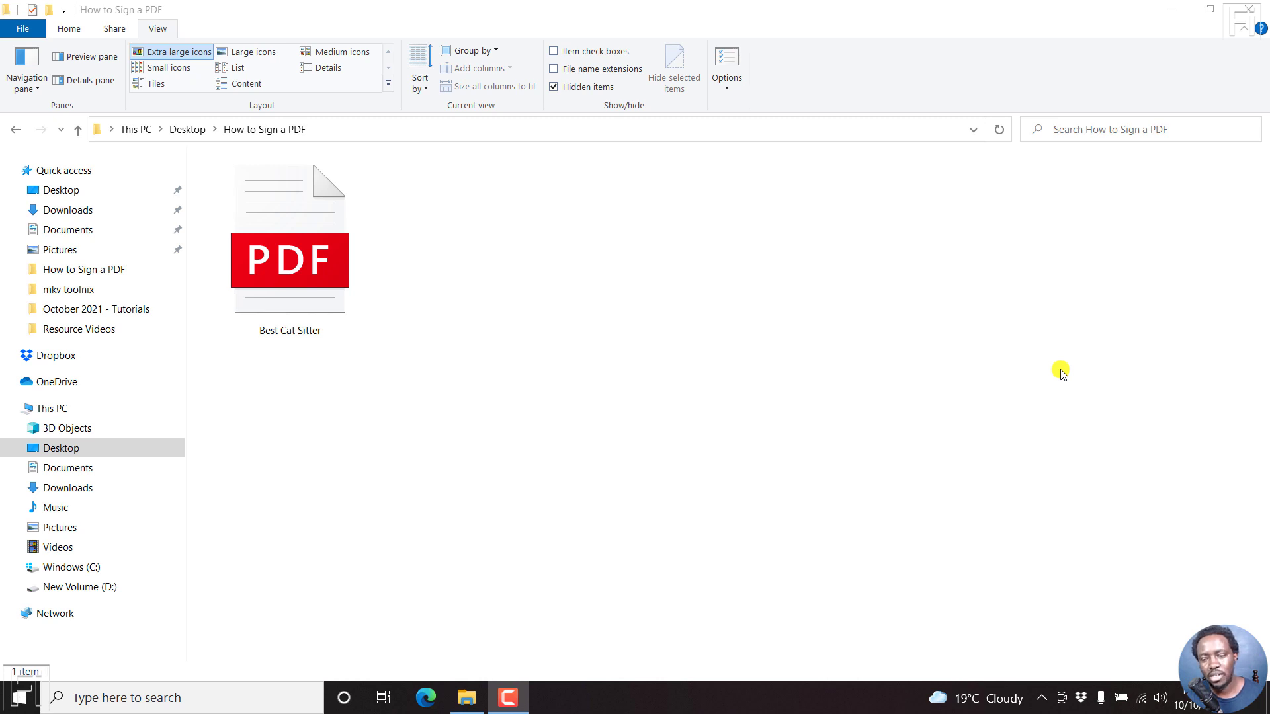
- Preview the Best Cat Sitter PDF in the default viewer, then close the preview
{"action": "left_click", "coordinate": [289, 260]}
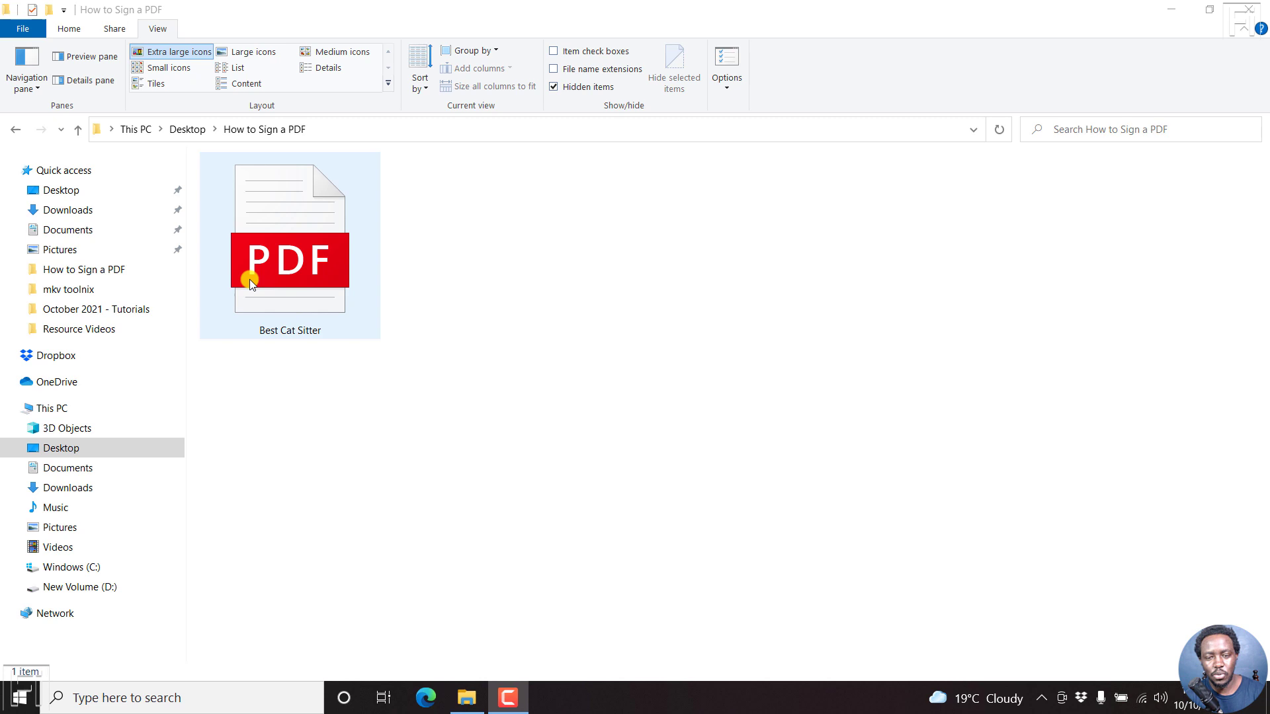
{"action": "left_click", "coordinate": [290, 226]}
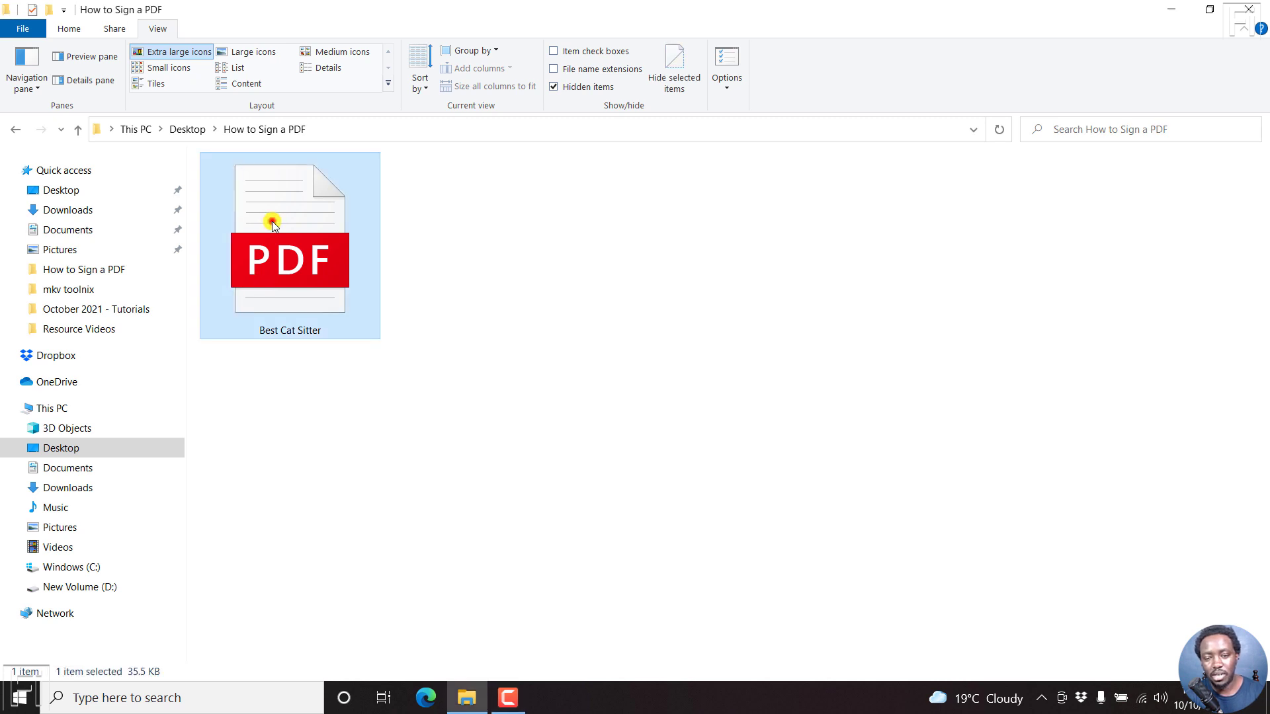
{"action": "double_click", "coordinate": [290, 235]}
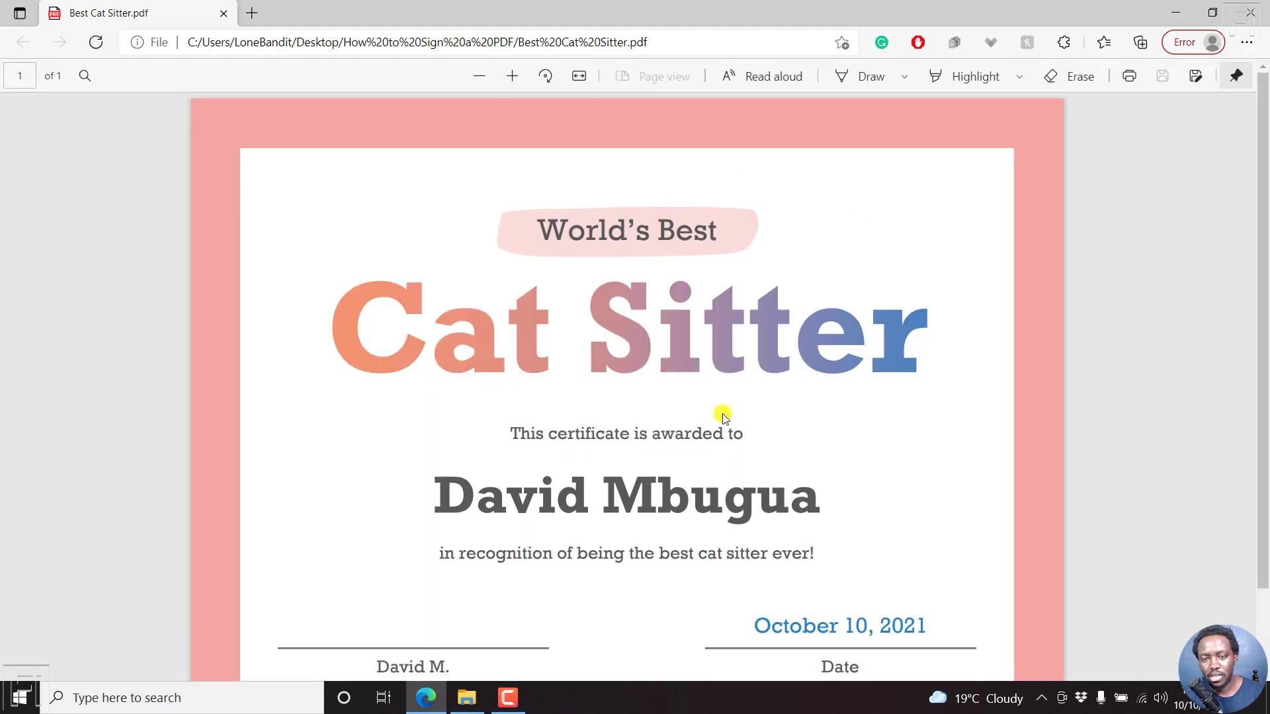
{"action": "scroll", "scroll_direction": "down", "scroll_amount": 3}
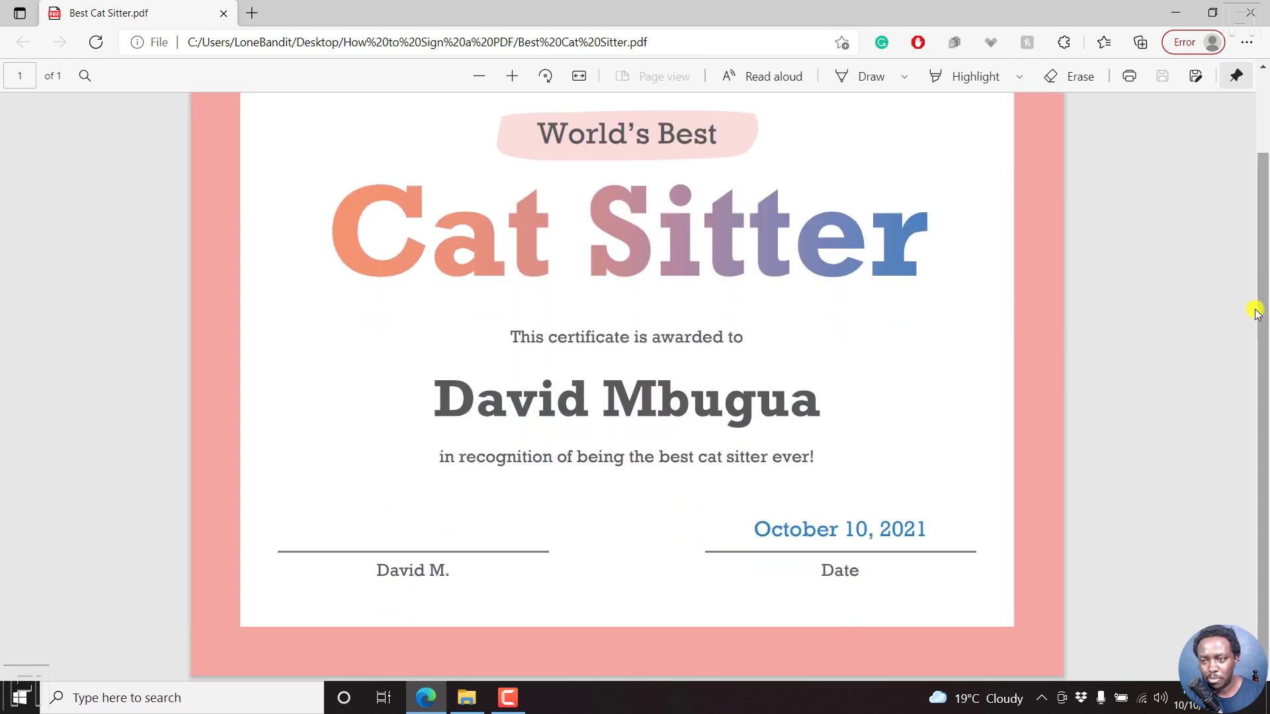
{"action": "left_click", "coordinate": [464, 697]}
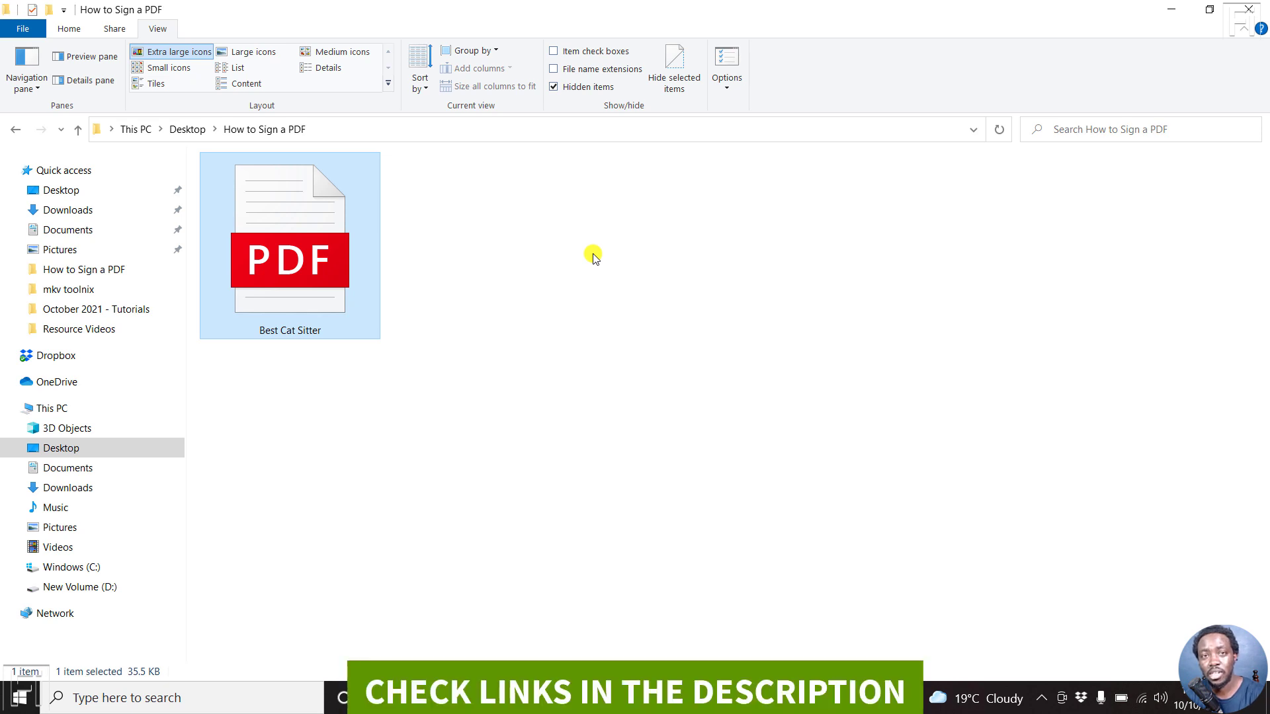
{"action": "mouse_move", "coordinate": [723, 295]}
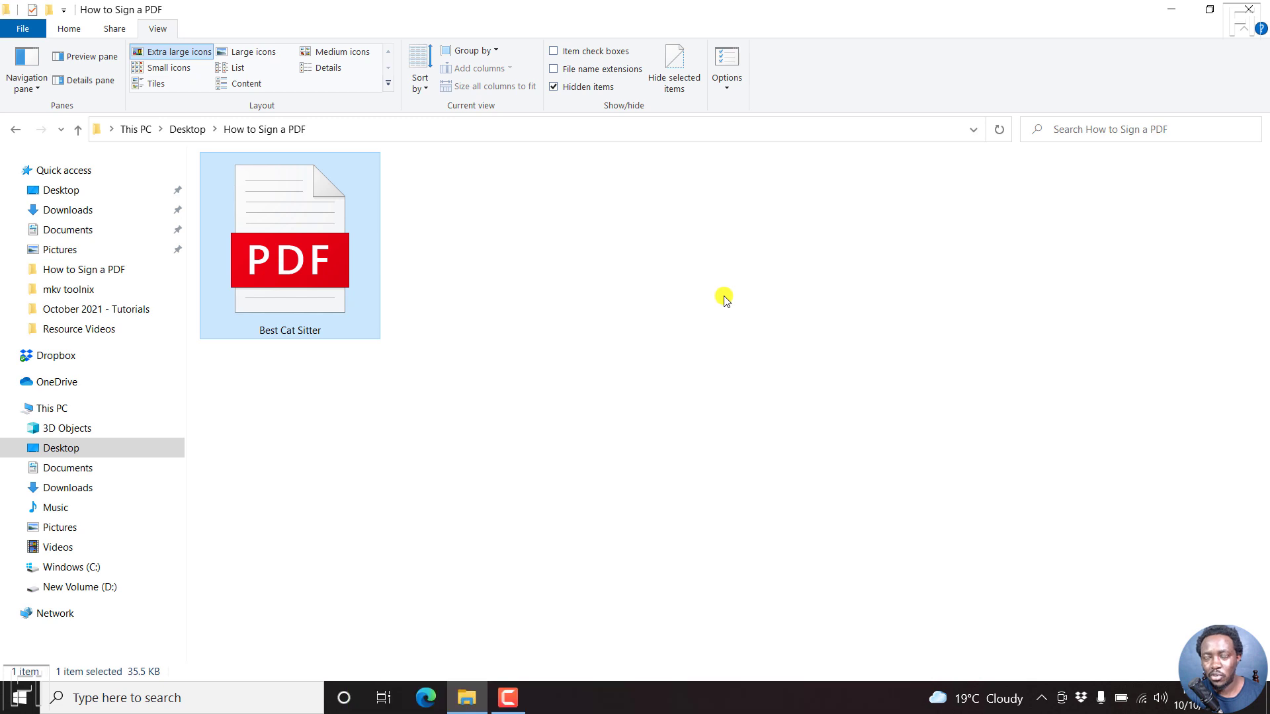
{"action": "mouse_move", "coordinate": [549, 333]}
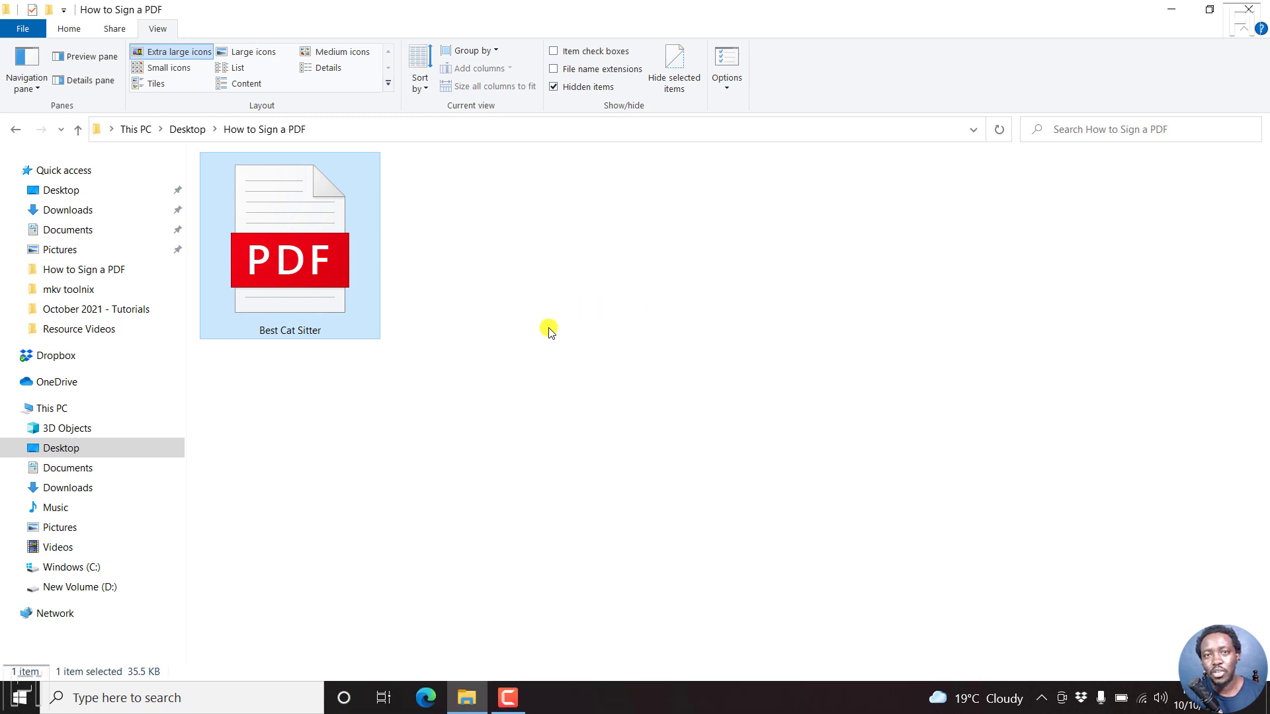
{"action": "mouse_move", "coordinate": [381, 266]}
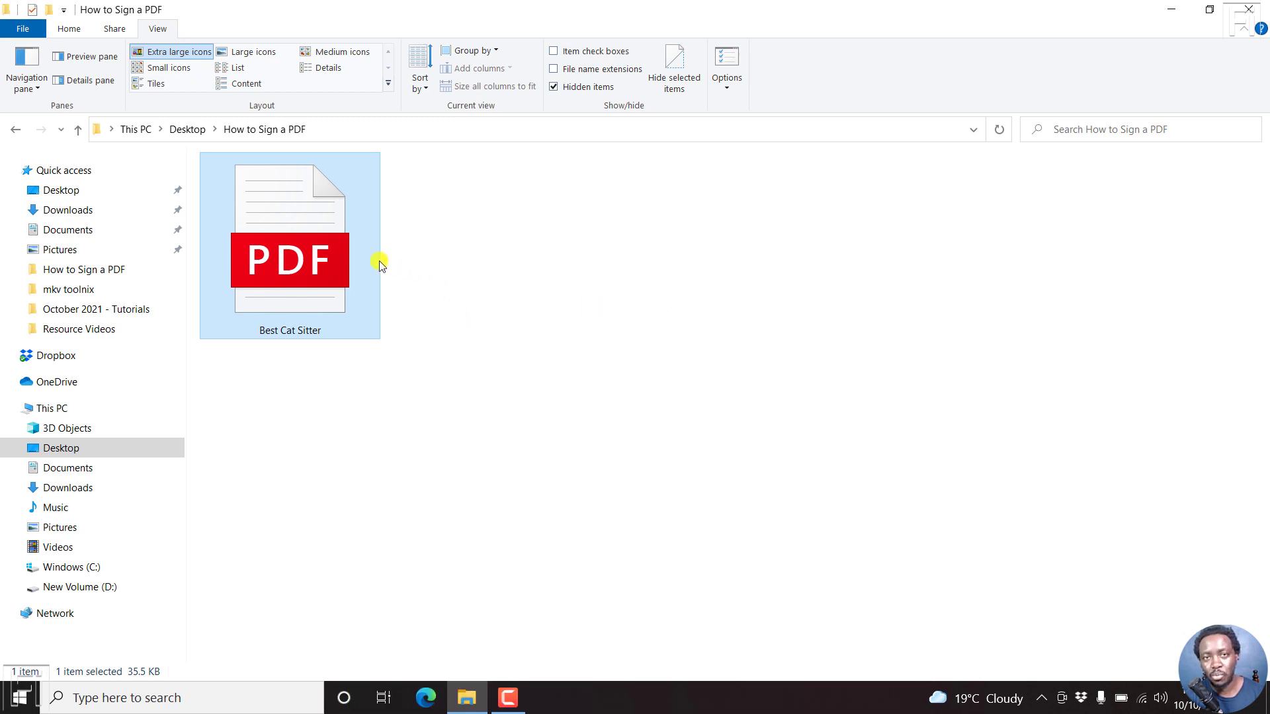
- Show the Open with app choices for the Best Cat Sitter PDF
{"action": "right_click", "coordinate": [290, 259]}
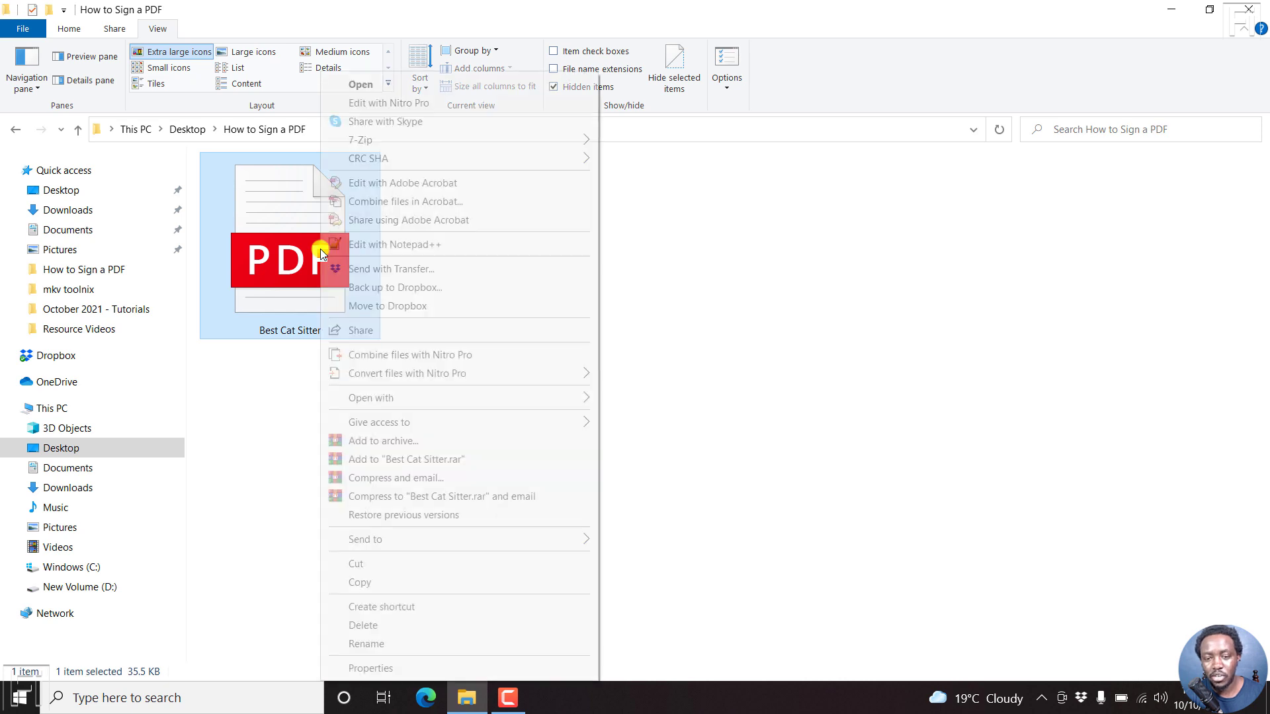
{"action": "left_click", "coordinate": [373, 398]}
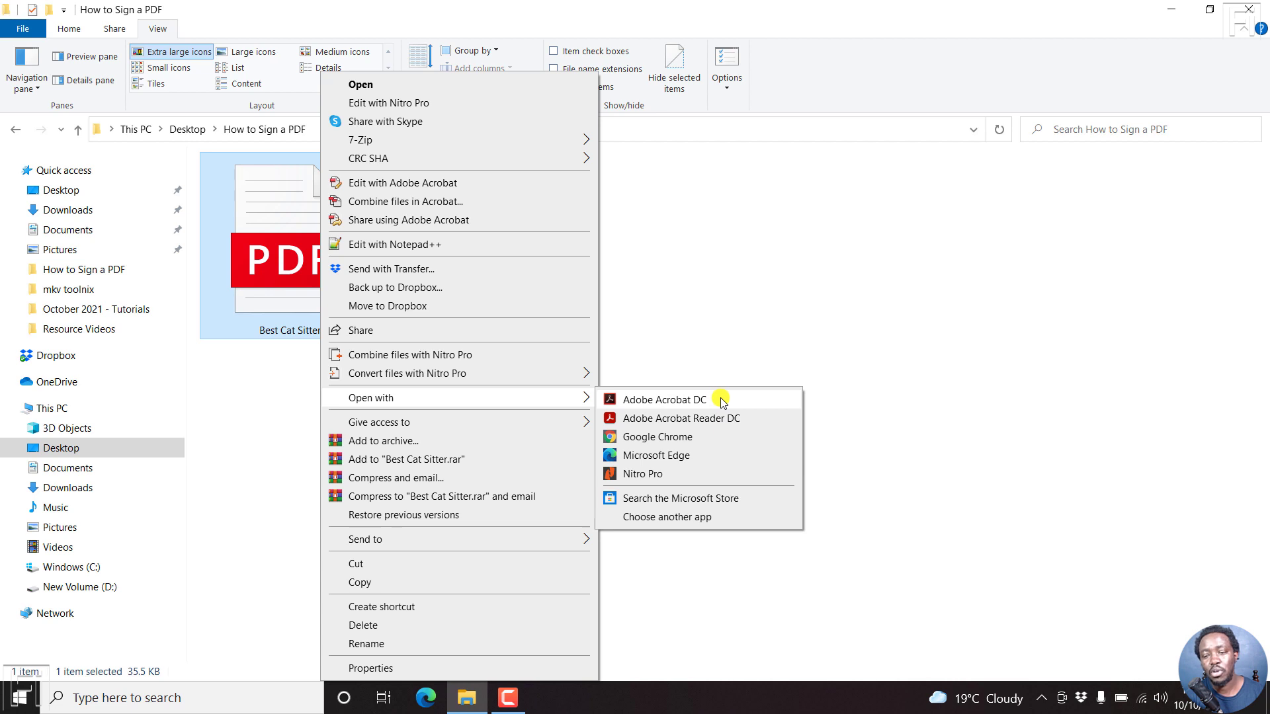
{"action": "mouse_move", "coordinate": [751, 425]}
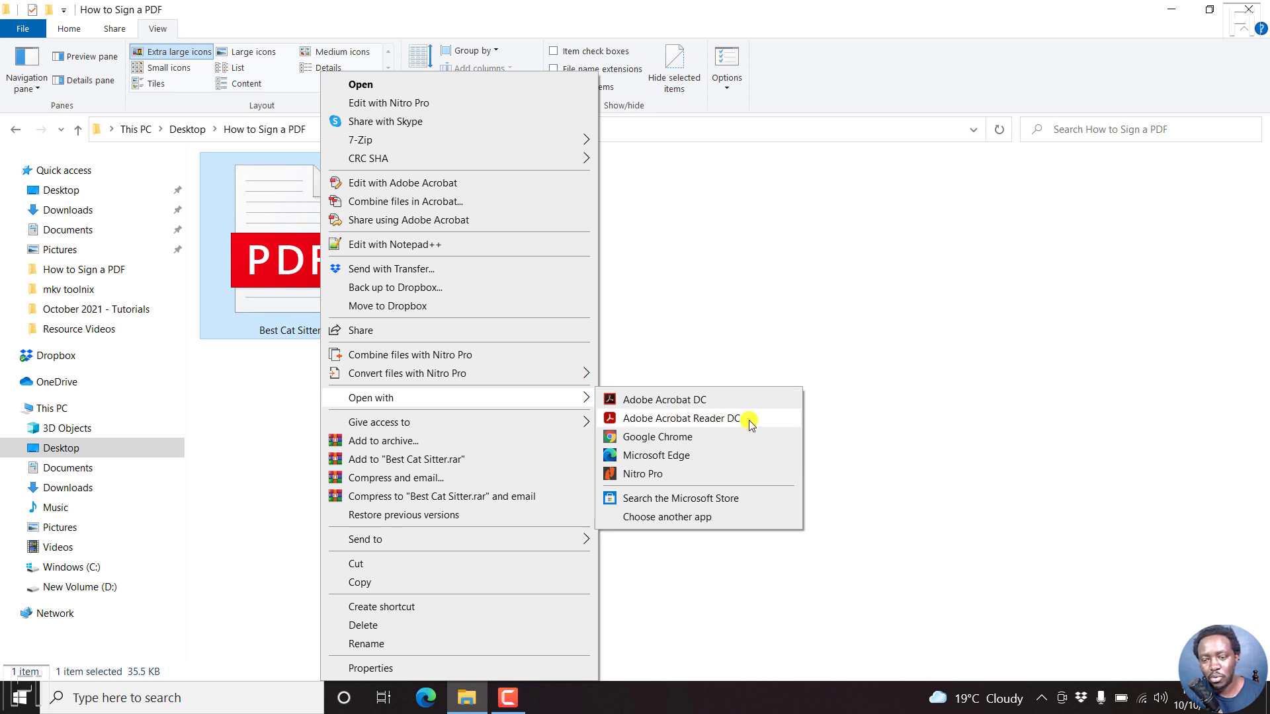
{"action": "mouse_move", "coordinate": [711, 418]}
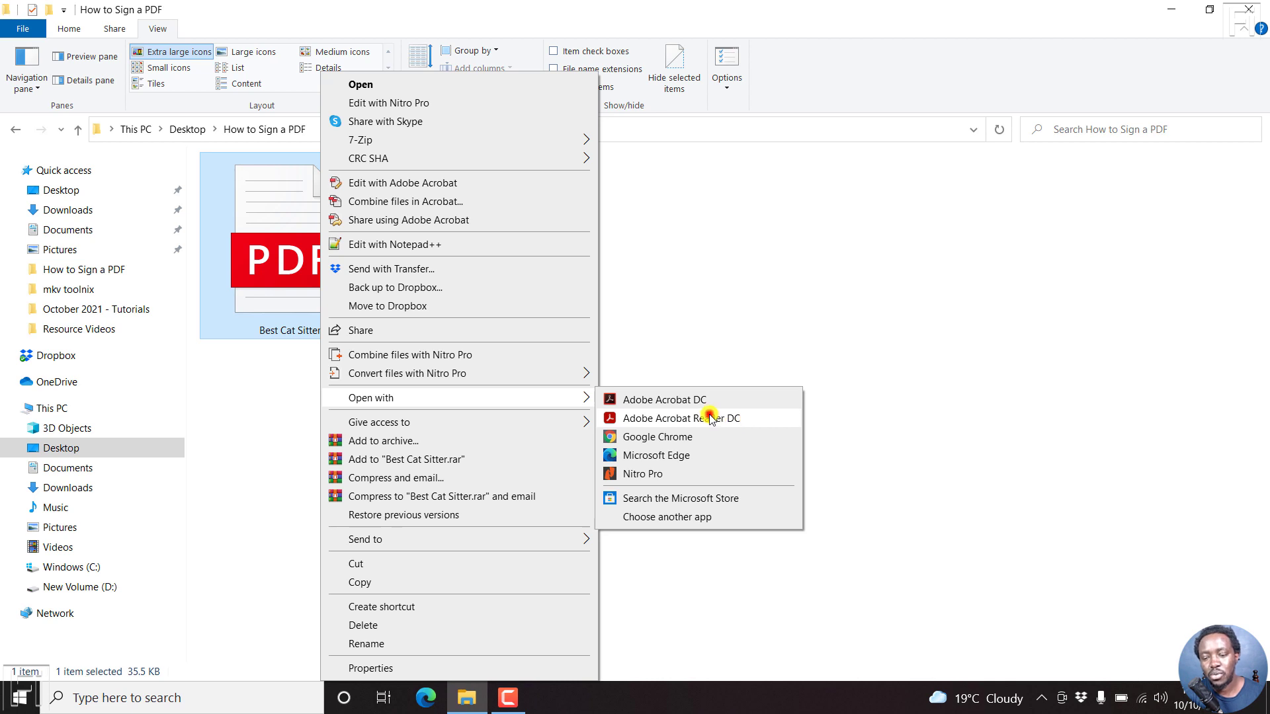
- Open the certificate in Acrobat Reader DC, declining to make Reader the default PDF app
{"action": "left_click", "coordinate": [680, 418]}
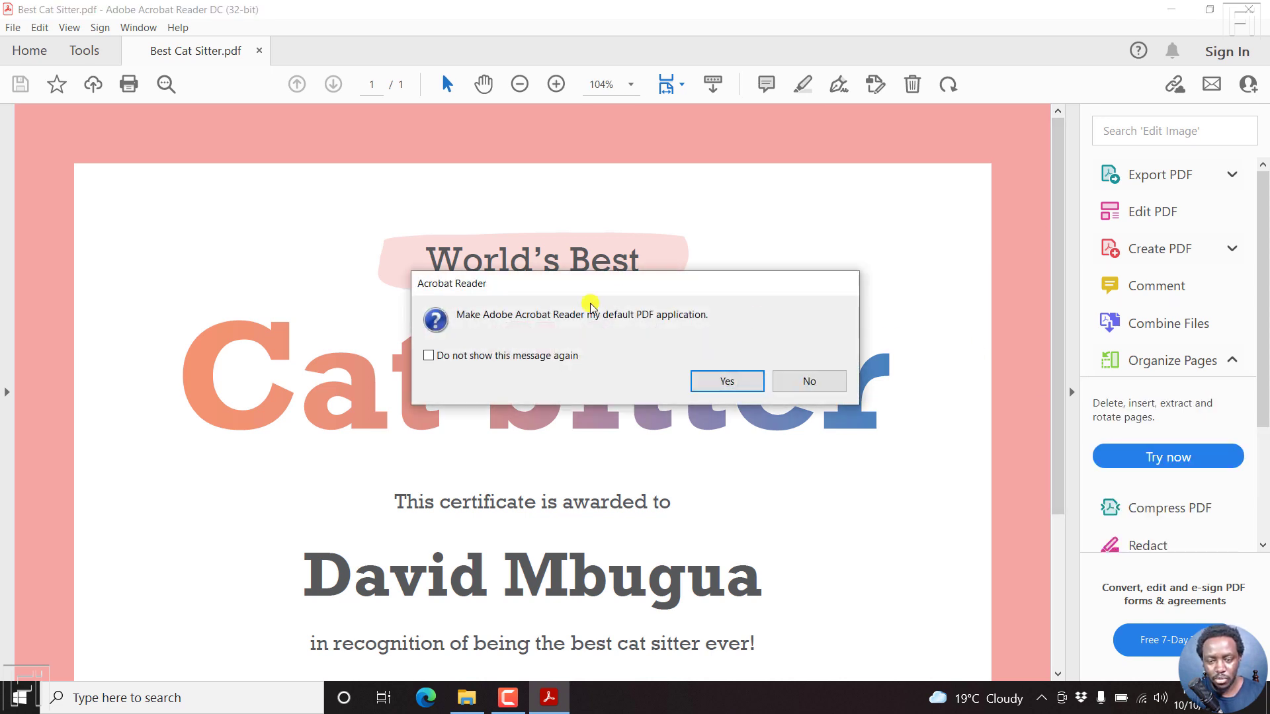
{"action": "left_click", "coordinate": [807, 381]}
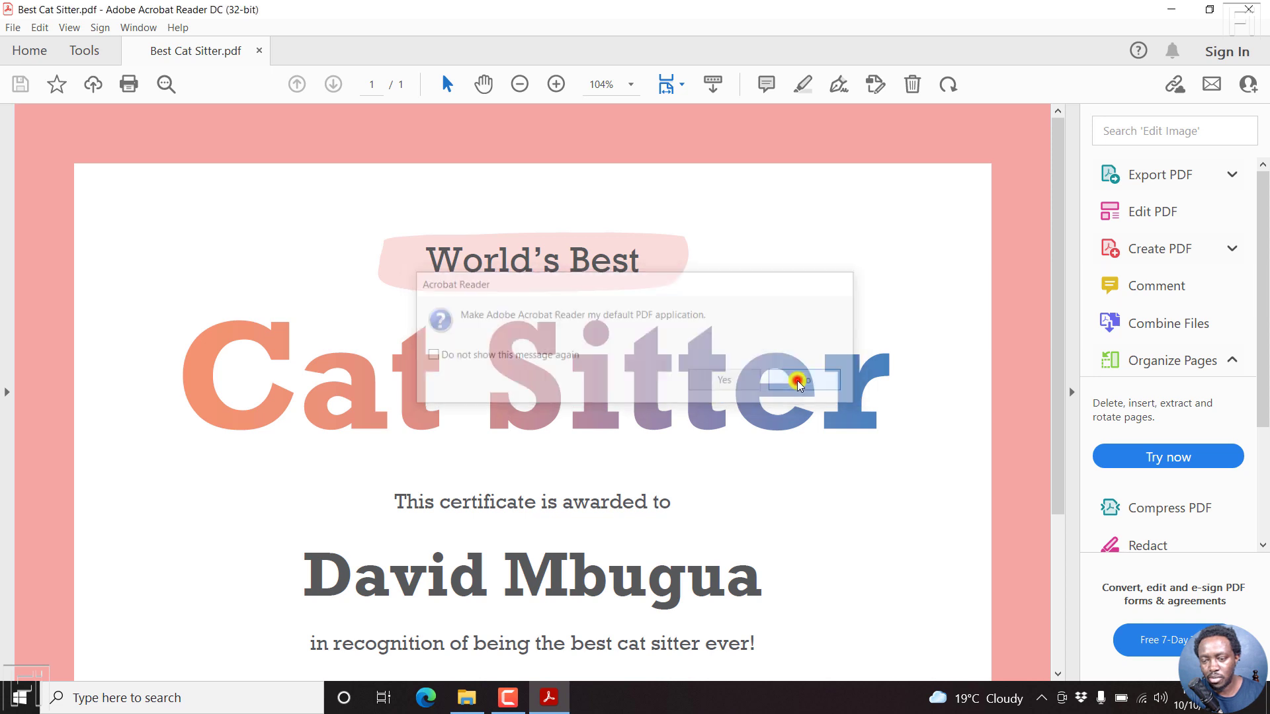
{"action": "left_click", "coordinate": [809, 381]}
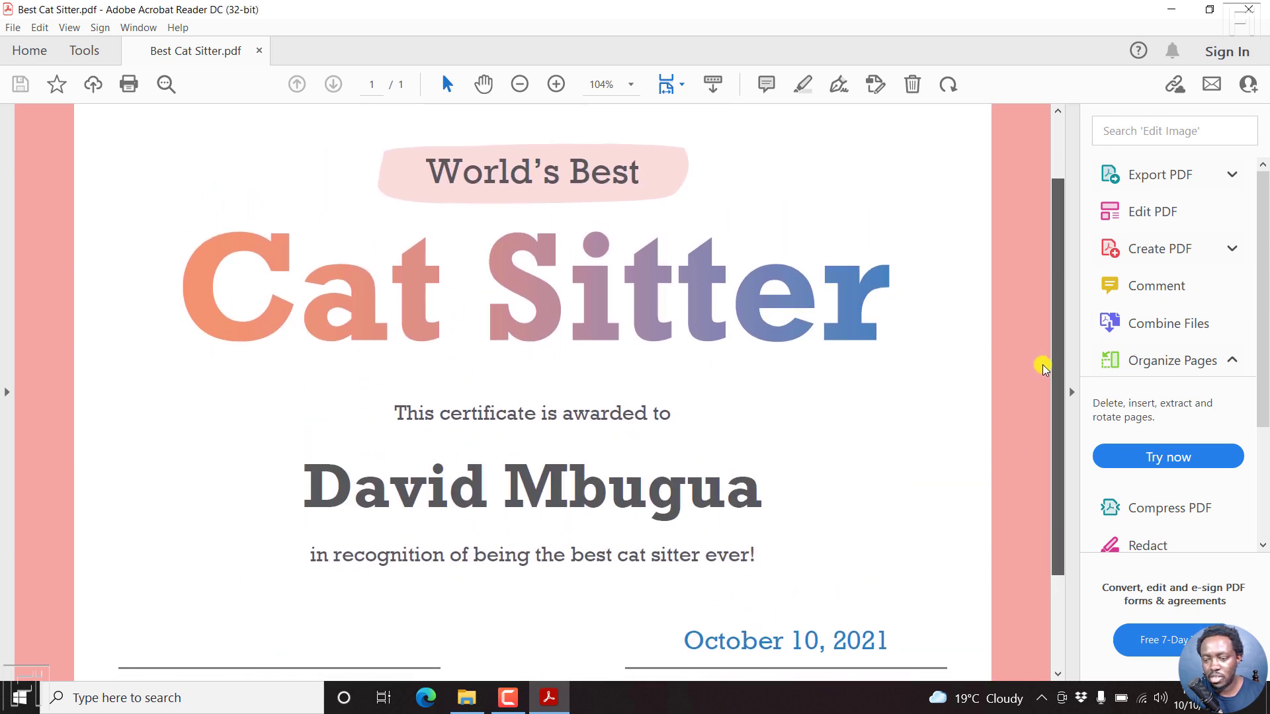
{"action": "scroll", "scroll_direction": "down", "scroll_amount": 3}
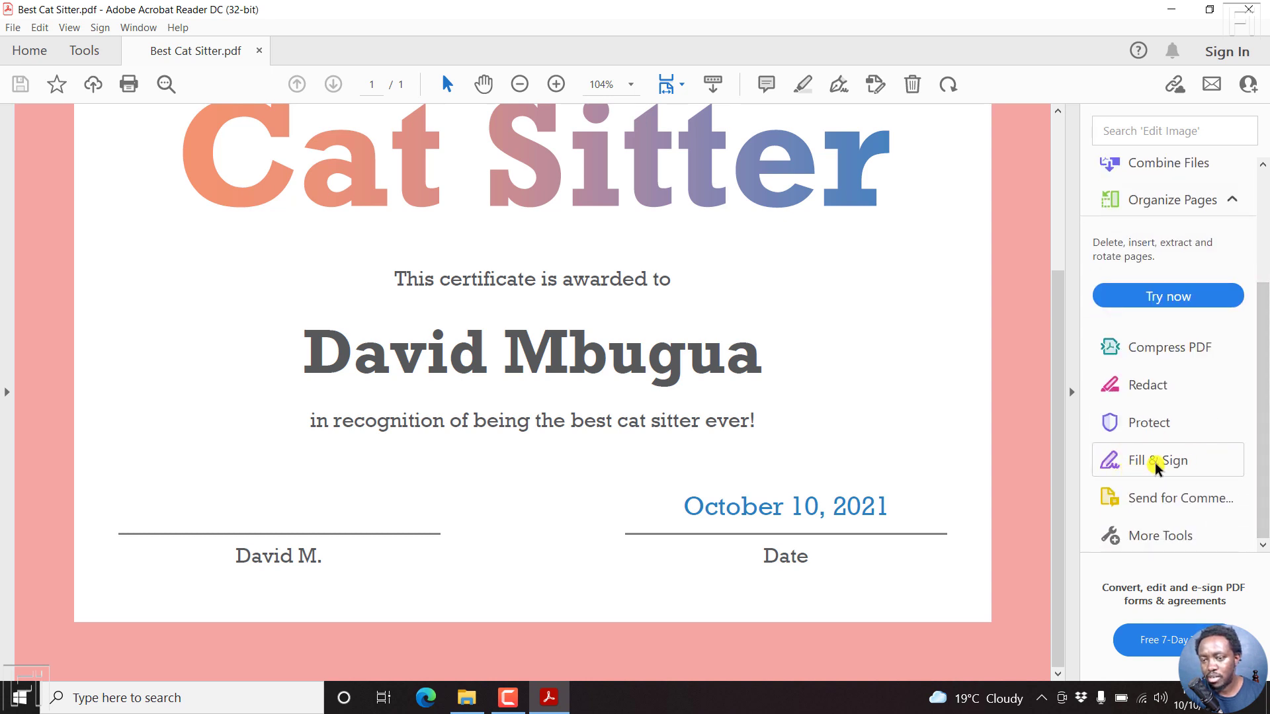
{"action": "mouse_move", "coordinate": [839, 85]}
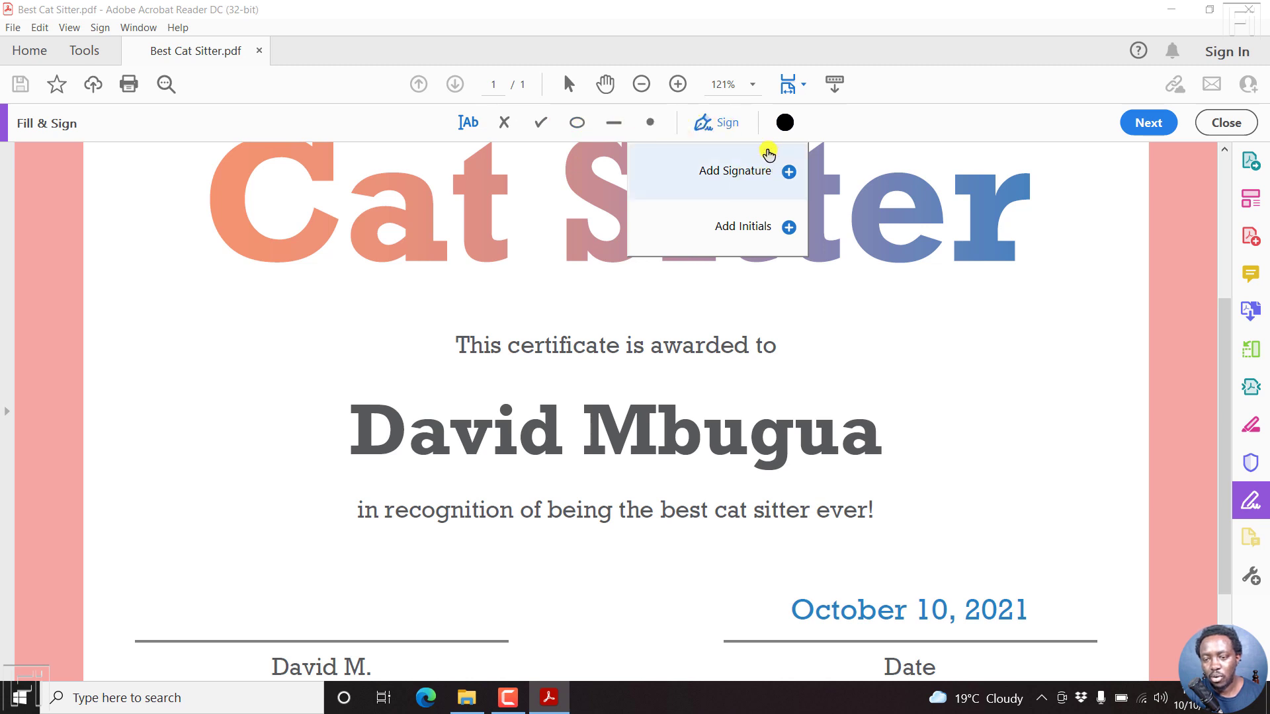
{"action": "mouse_move", "coordinate": [728, 176]}
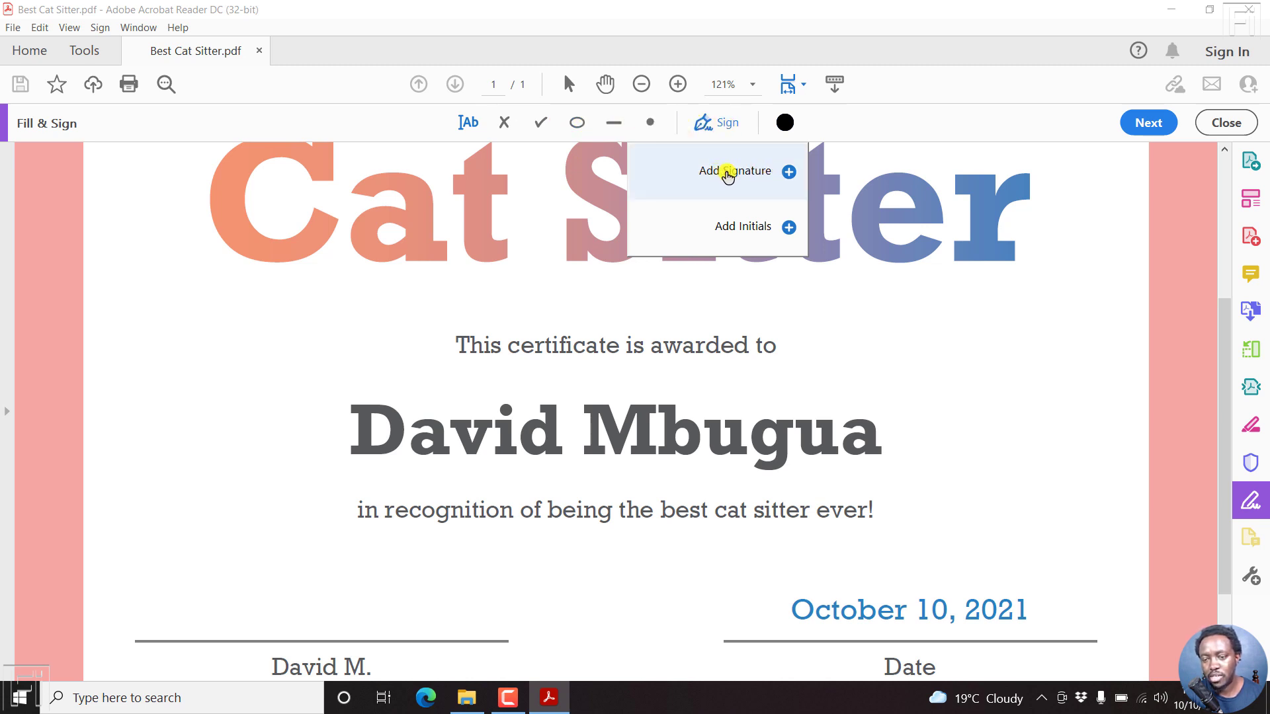
- Start adding a new signature from the Fill & Sign toolbar
{"action": "left_click", "coordinate": [731, 171]}
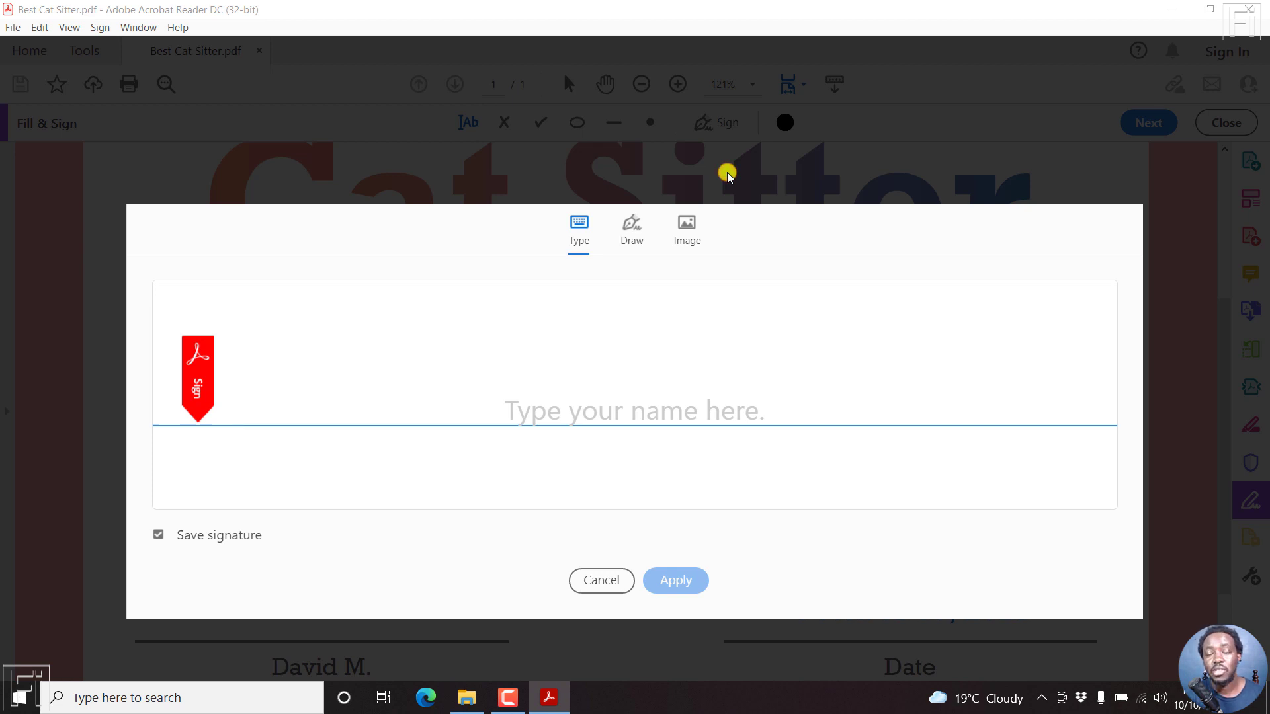
{"action": "mouse_move", "coordinate": [618, 216]}
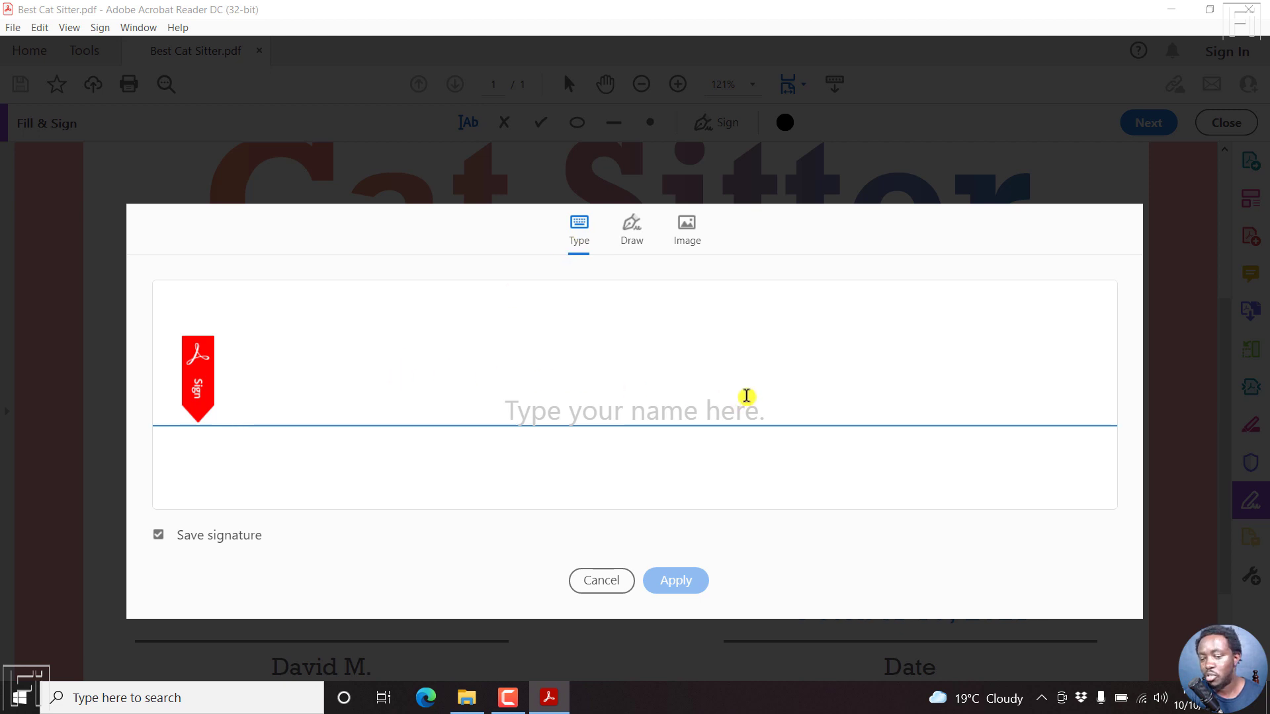
{"action": "left_click", "coordinate": [631, 226]}
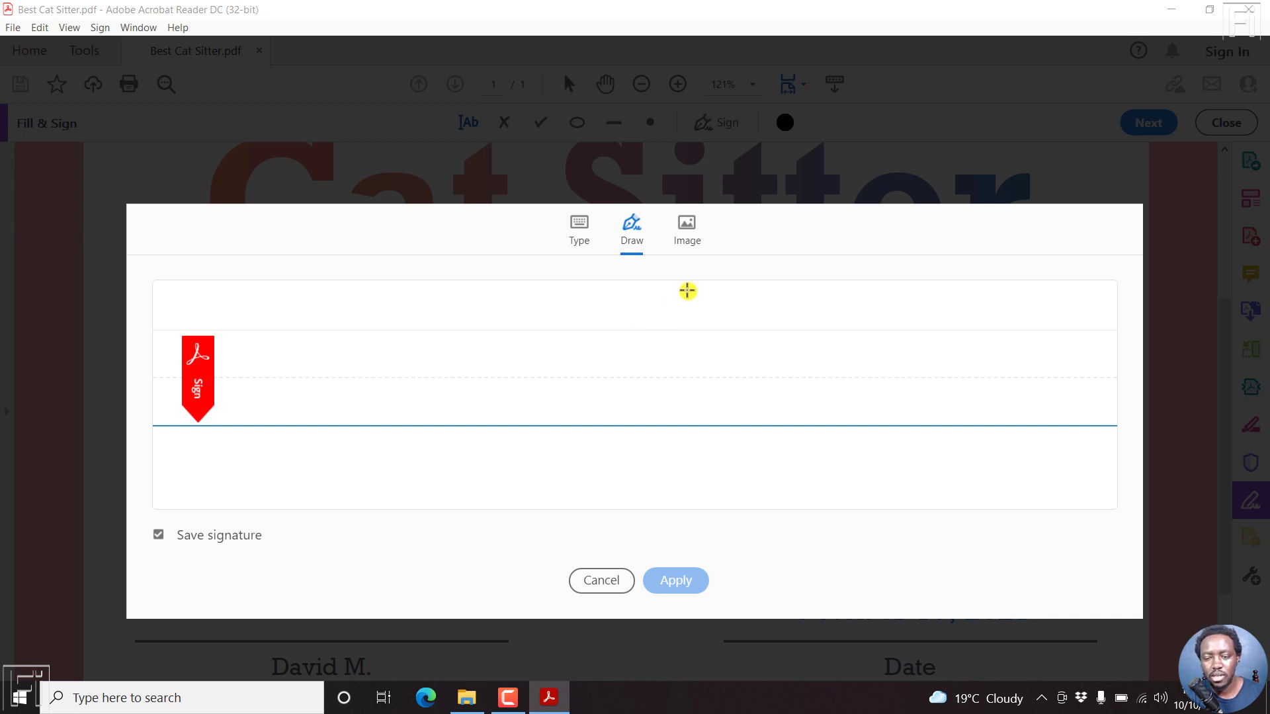
{"action": "left_click", "coordinate": [687, 229]}
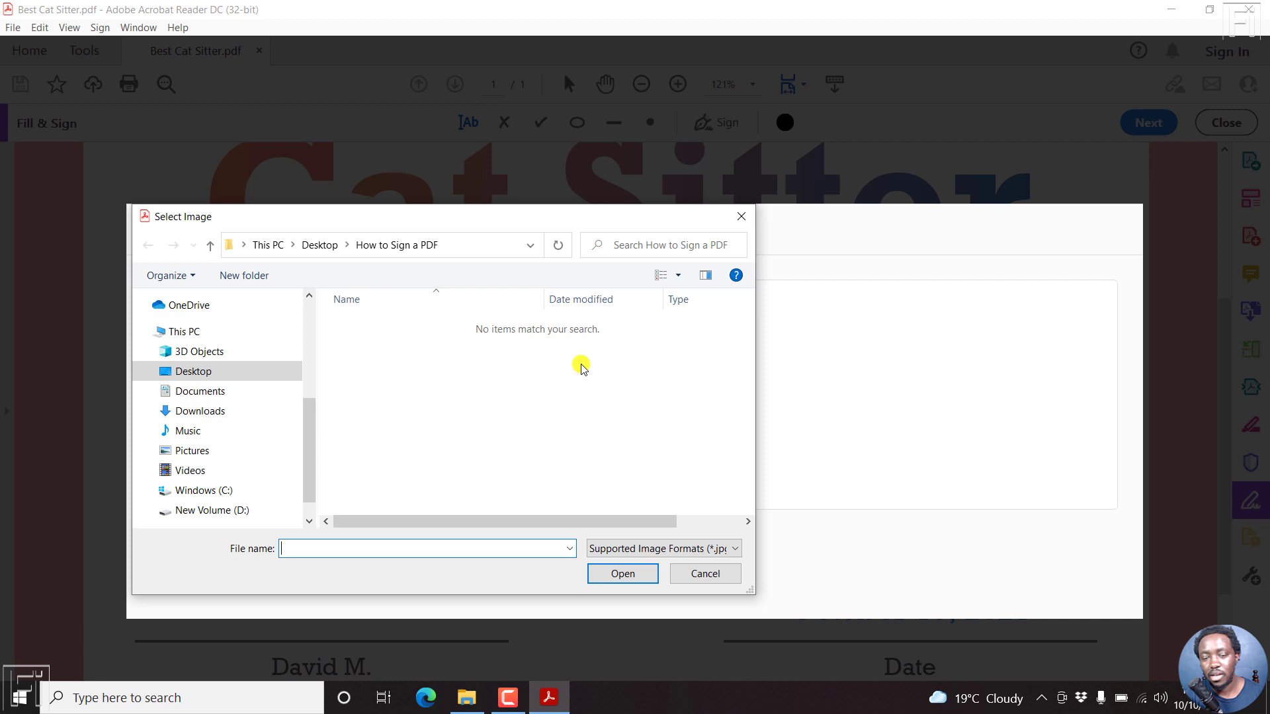
{"action": "mouse_move", "coordinate": [485, 403]}
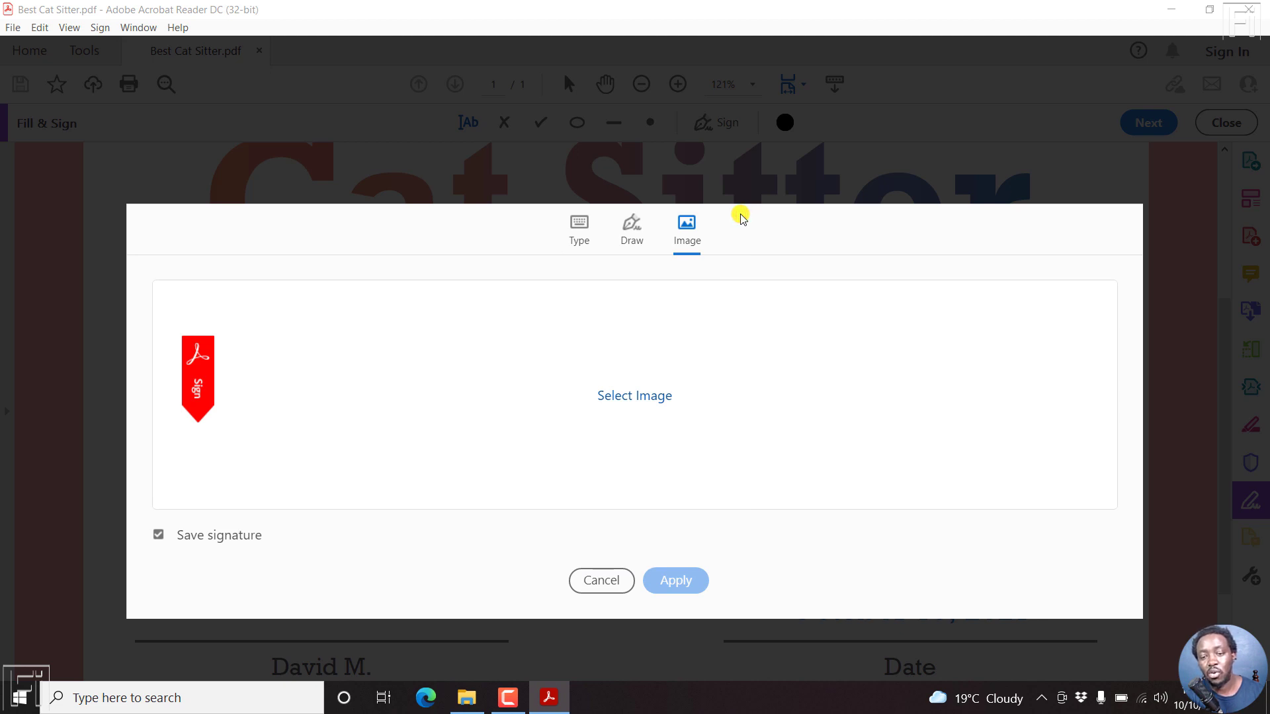
{"action": "mouse_move", "coordinate": [816, 268]}
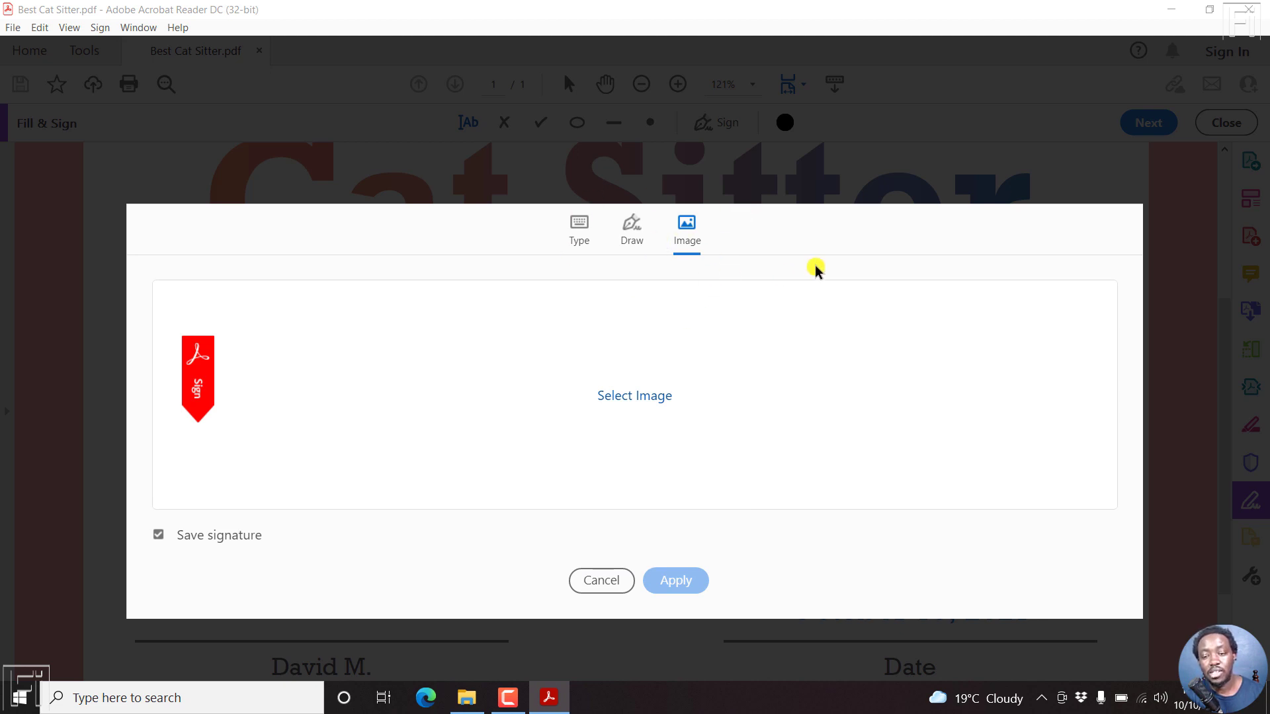
{"action": "mouse_move", "coordinate": [835, 260]}
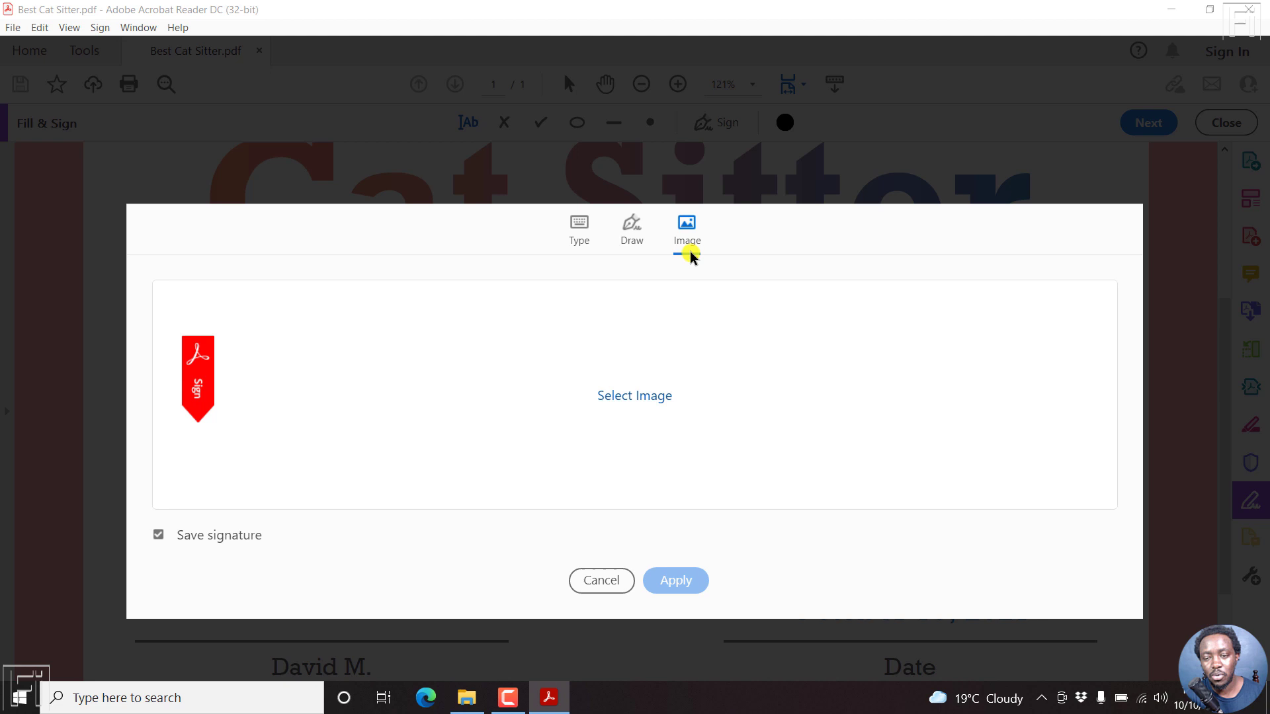
{"action": "mouse_move", "coordinate": [581, 229]}
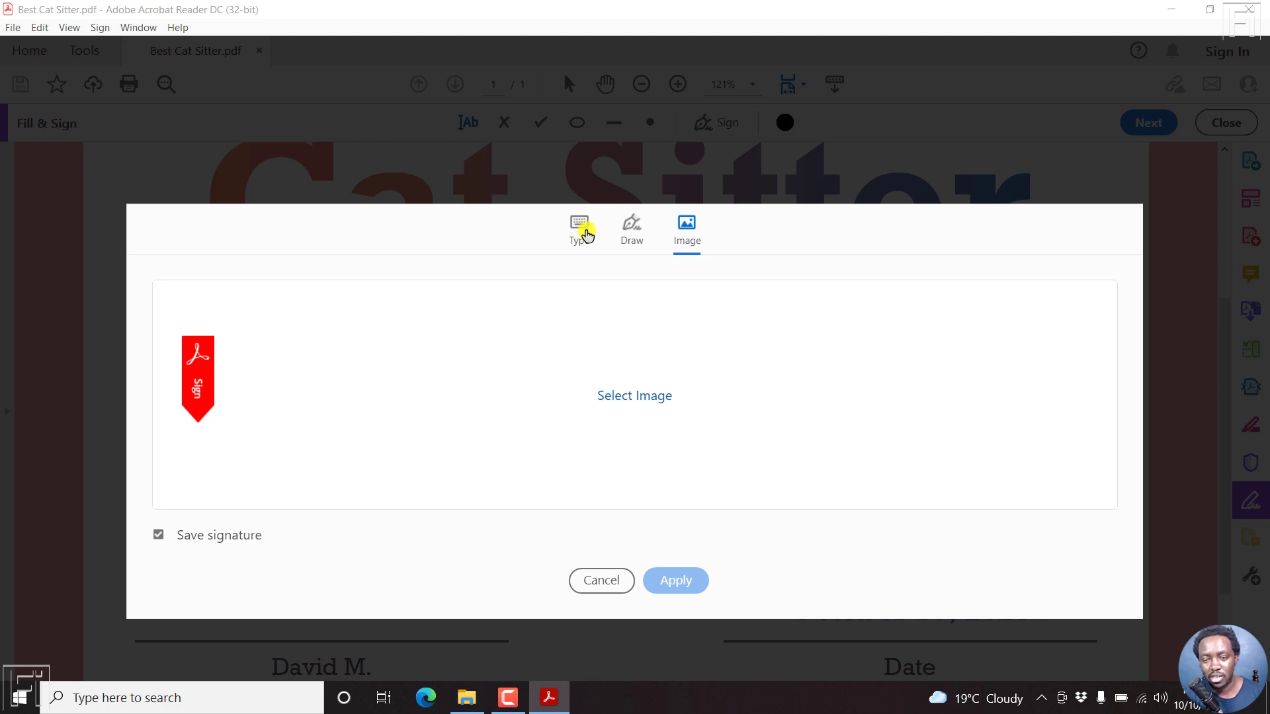
{"action": "left_click", "coordinate": [580, 229]}
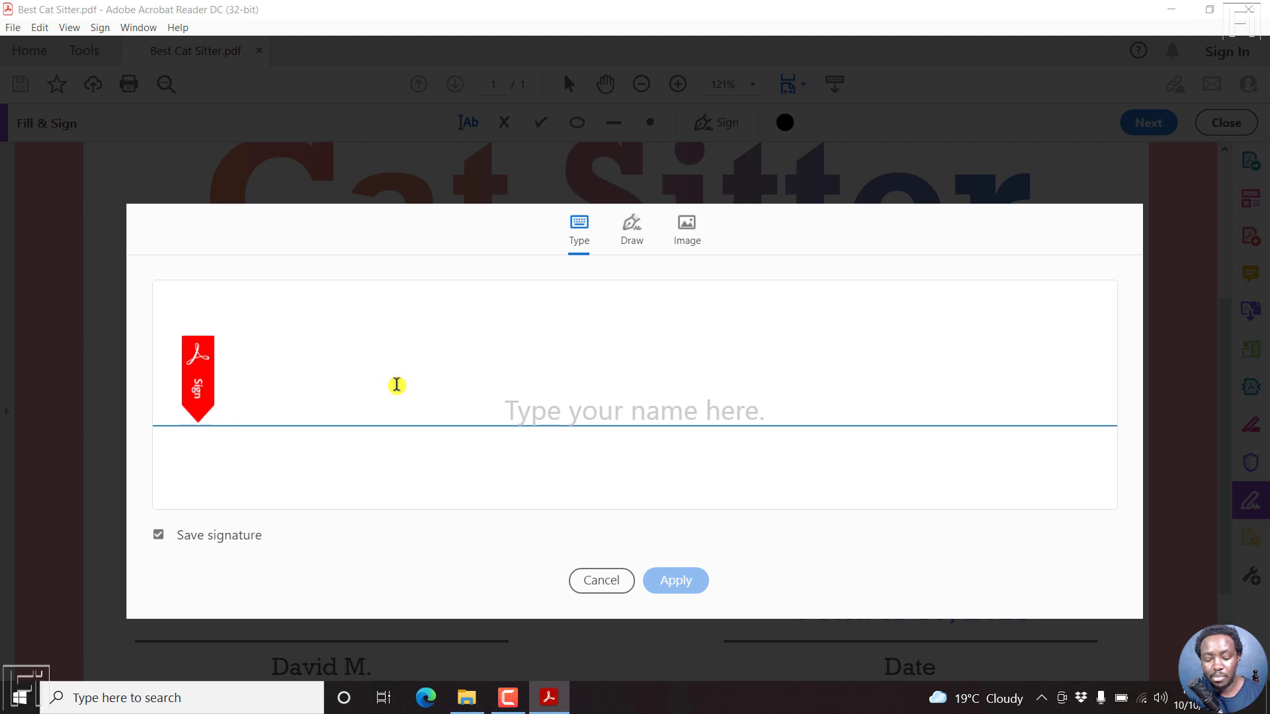
{"action": "type", "text": "David Mbugua"}
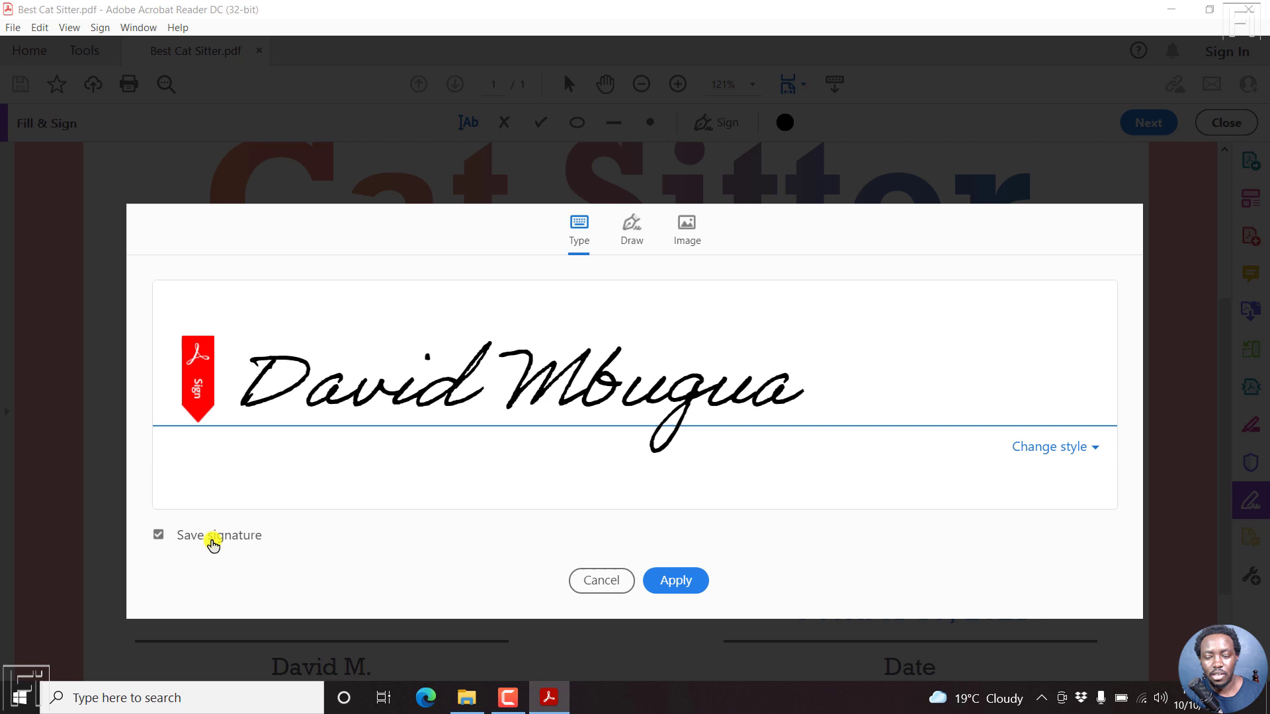
{"action": "left_click", "coordinate": [158, 534]}
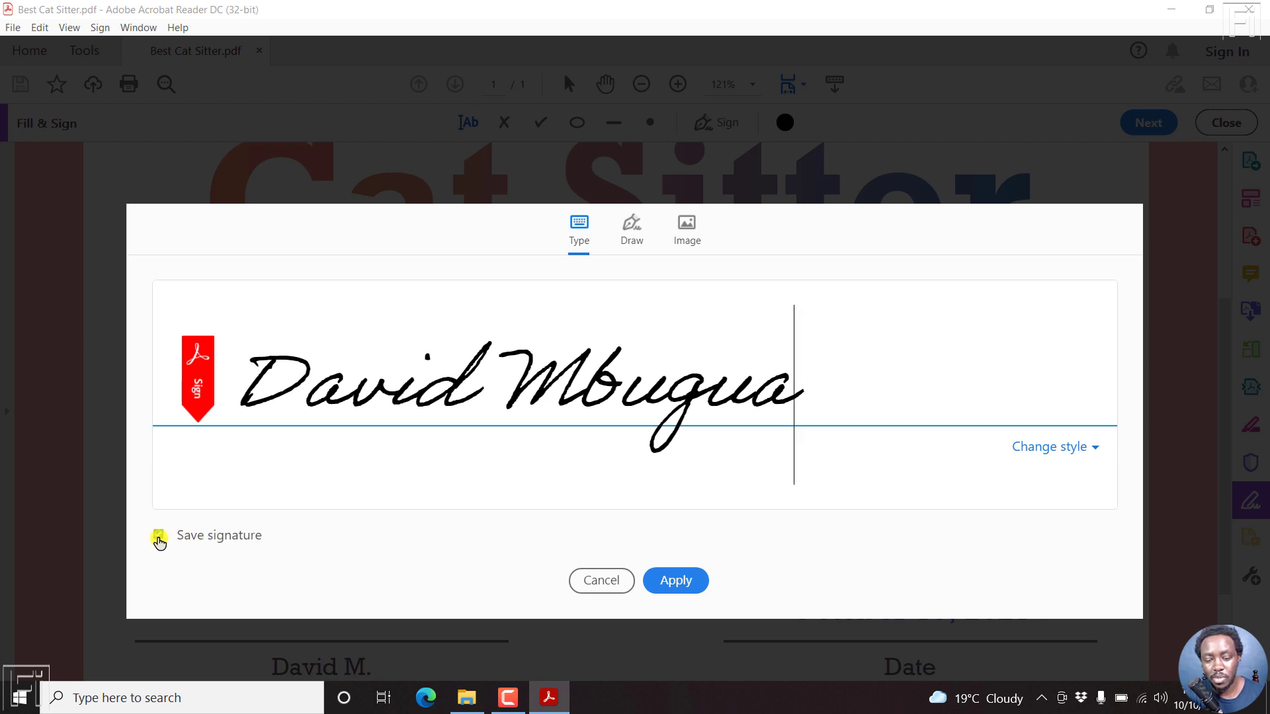
{"action": "left_click", "coordinate": [159, 535]}
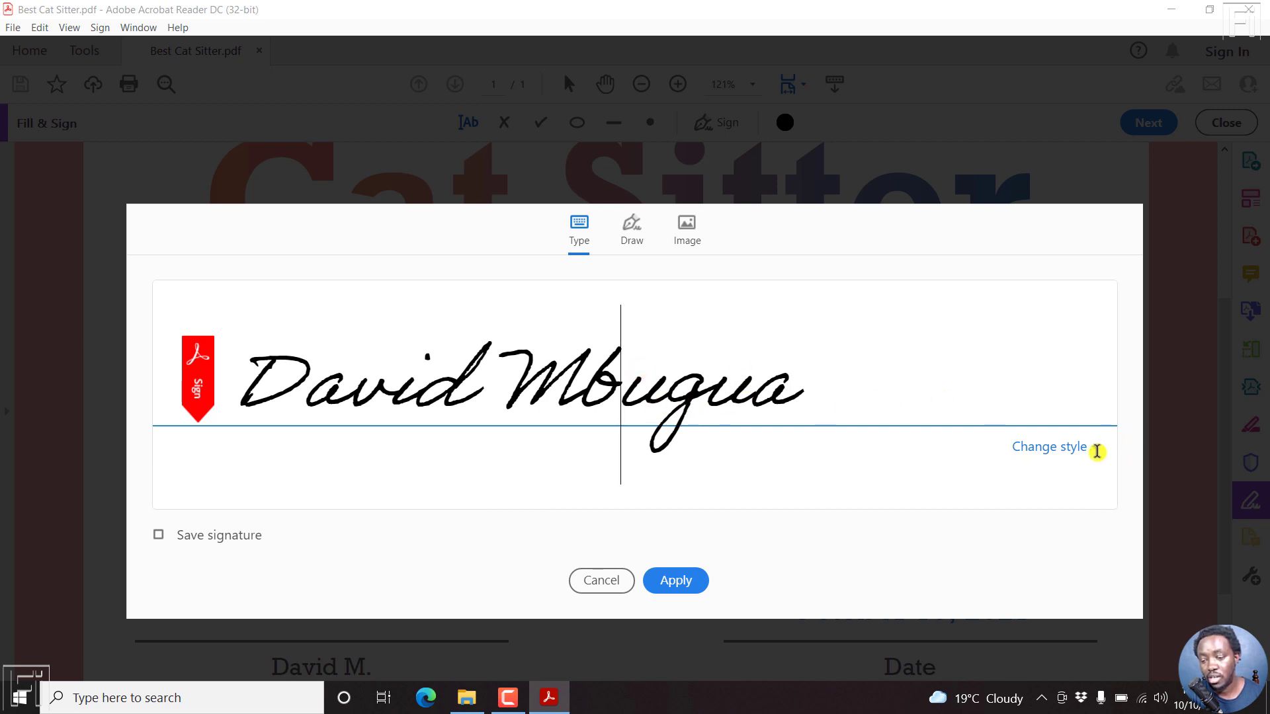
- Compare handwriting styles and settle on the calligraphic style for the signature
{"action": "left_click", "coordinate": [1049, 445]}
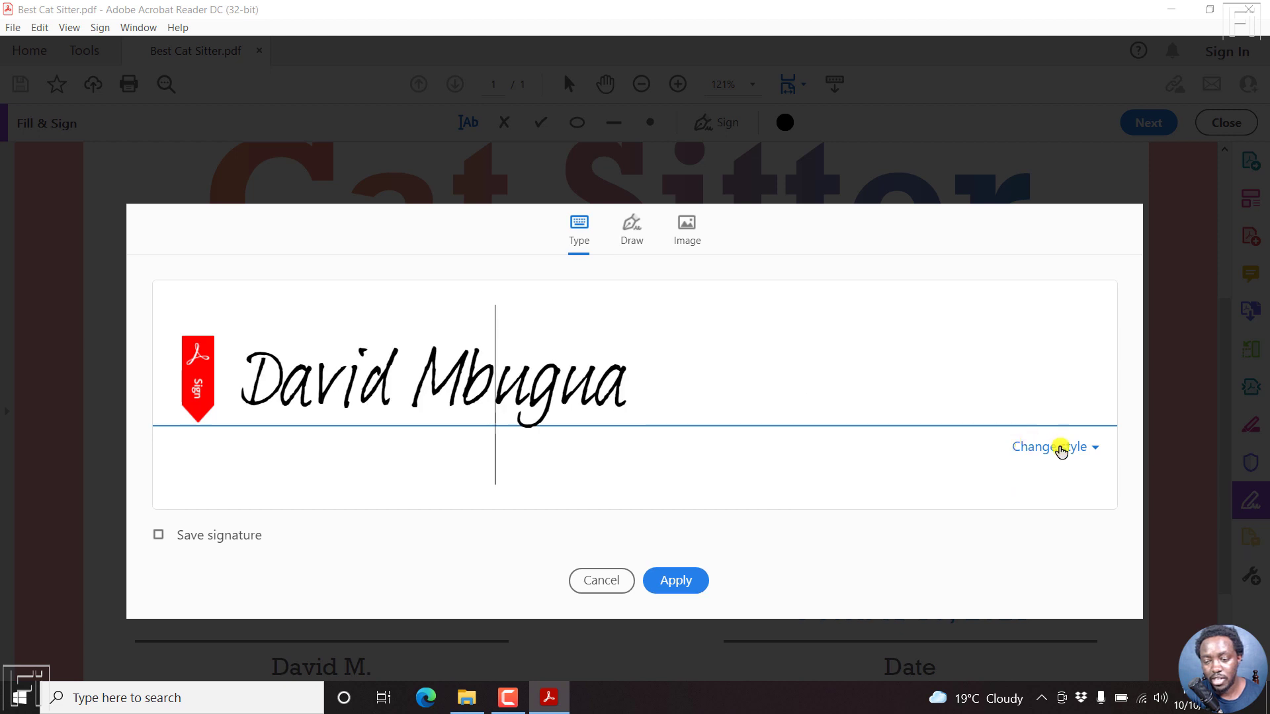
{"action": "left_click", "coordinate": [1054, 446]}
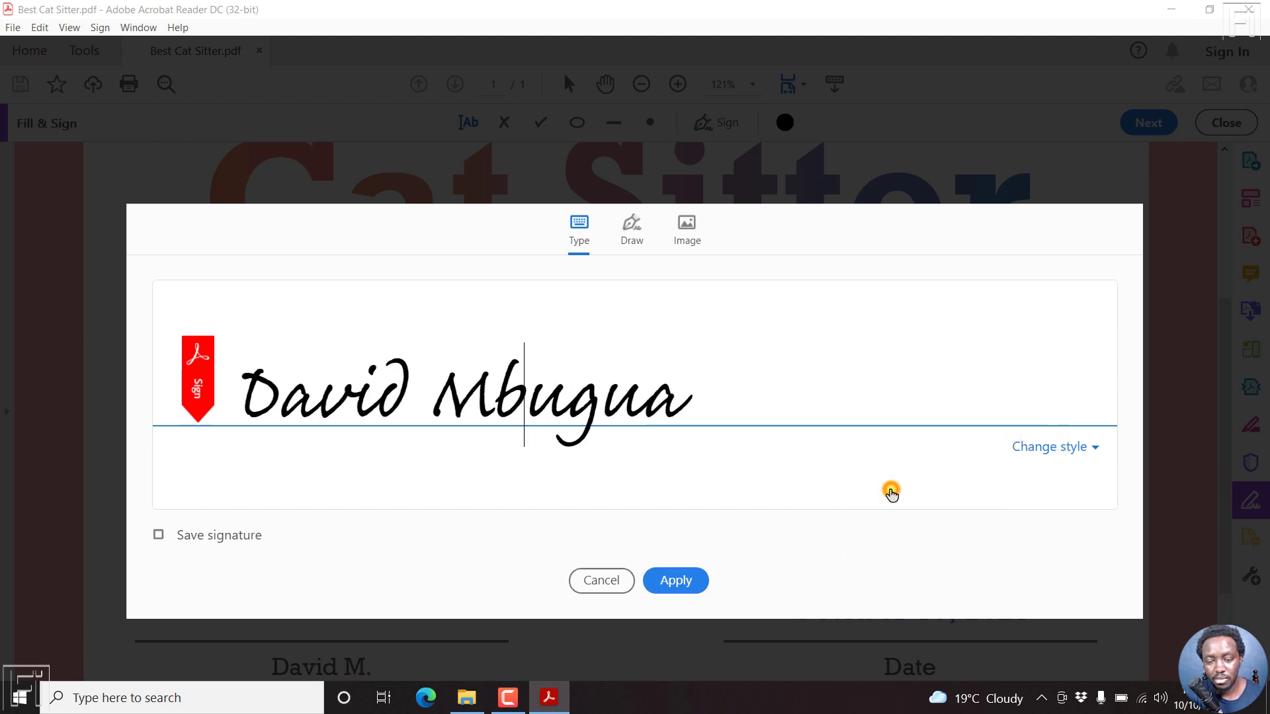
{"action": "left_click", "coordinate": [1049, 446]}
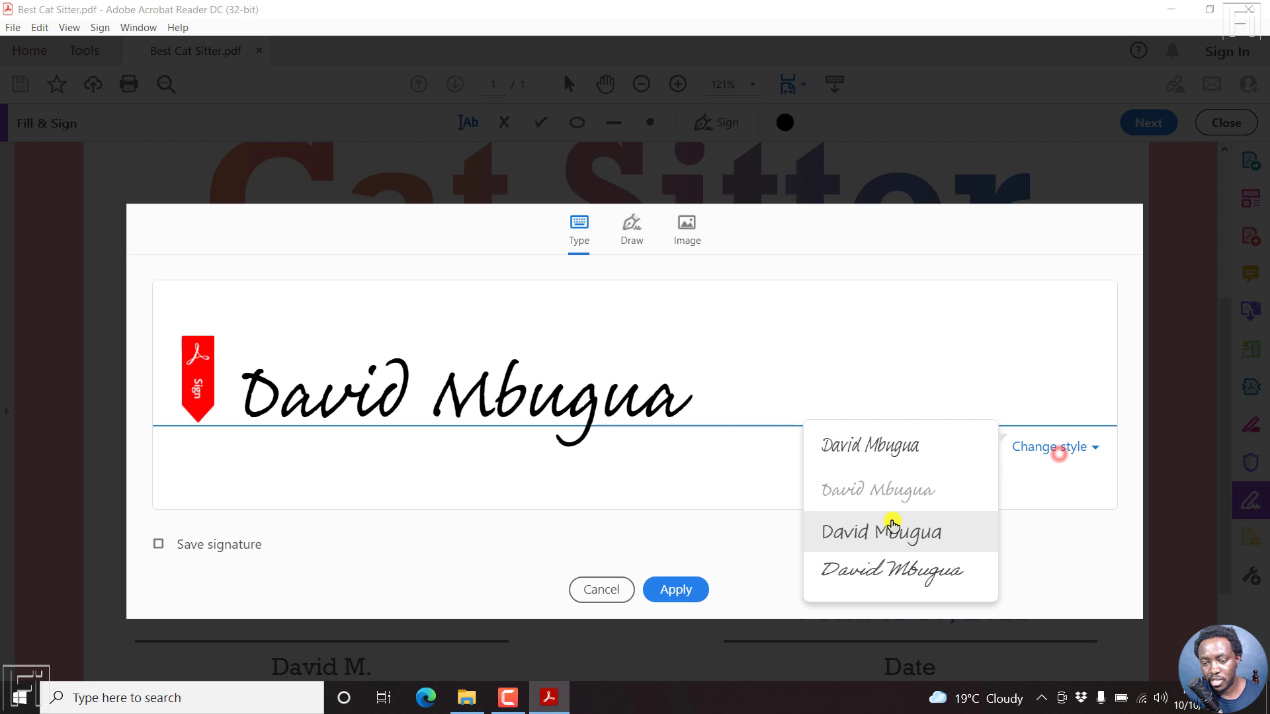
{"action": "left_click", "coordinate": [882, 532]}
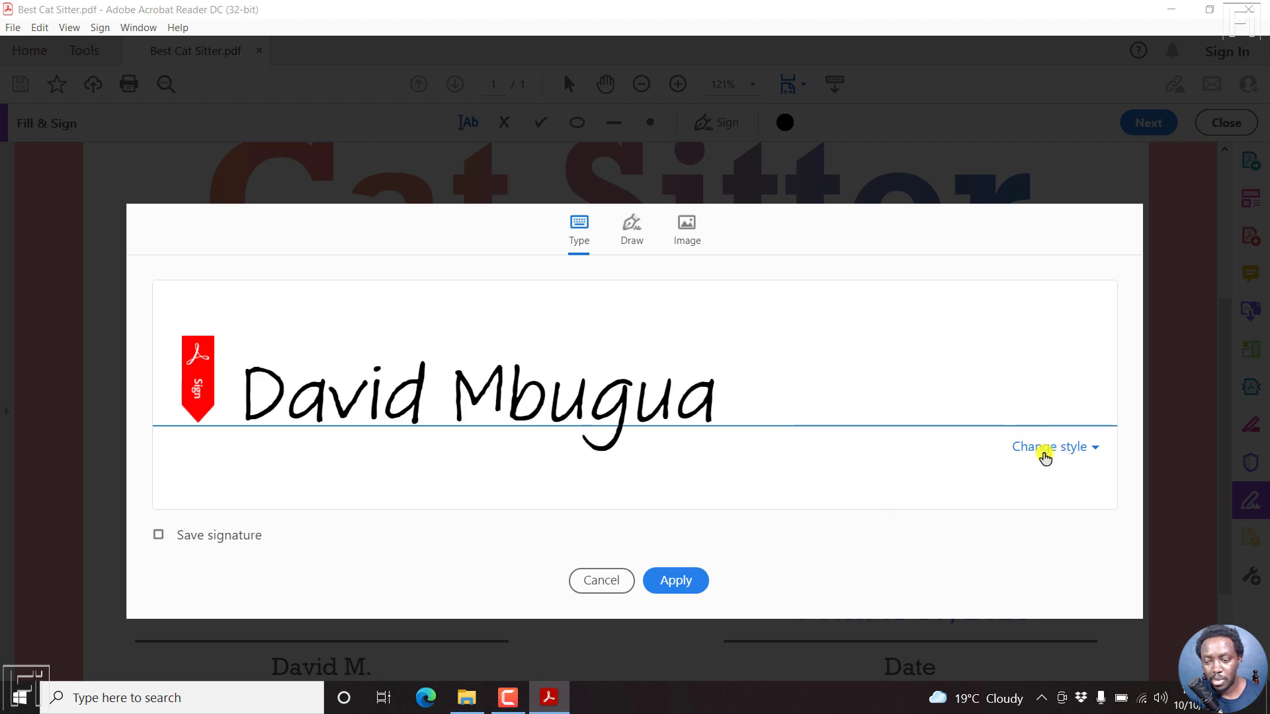
{"action": "left_click", "coordinate": [1049, 445]}
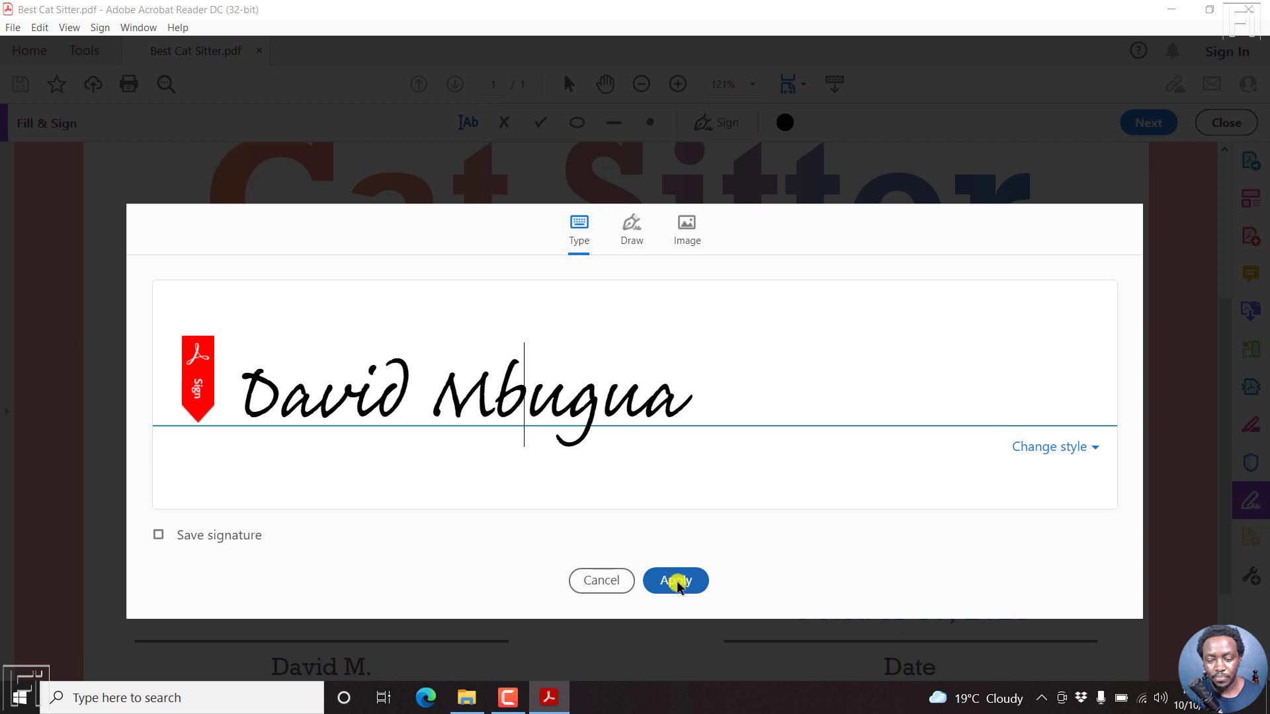
{"action": "left_click", "coordinate": [674, 581]}
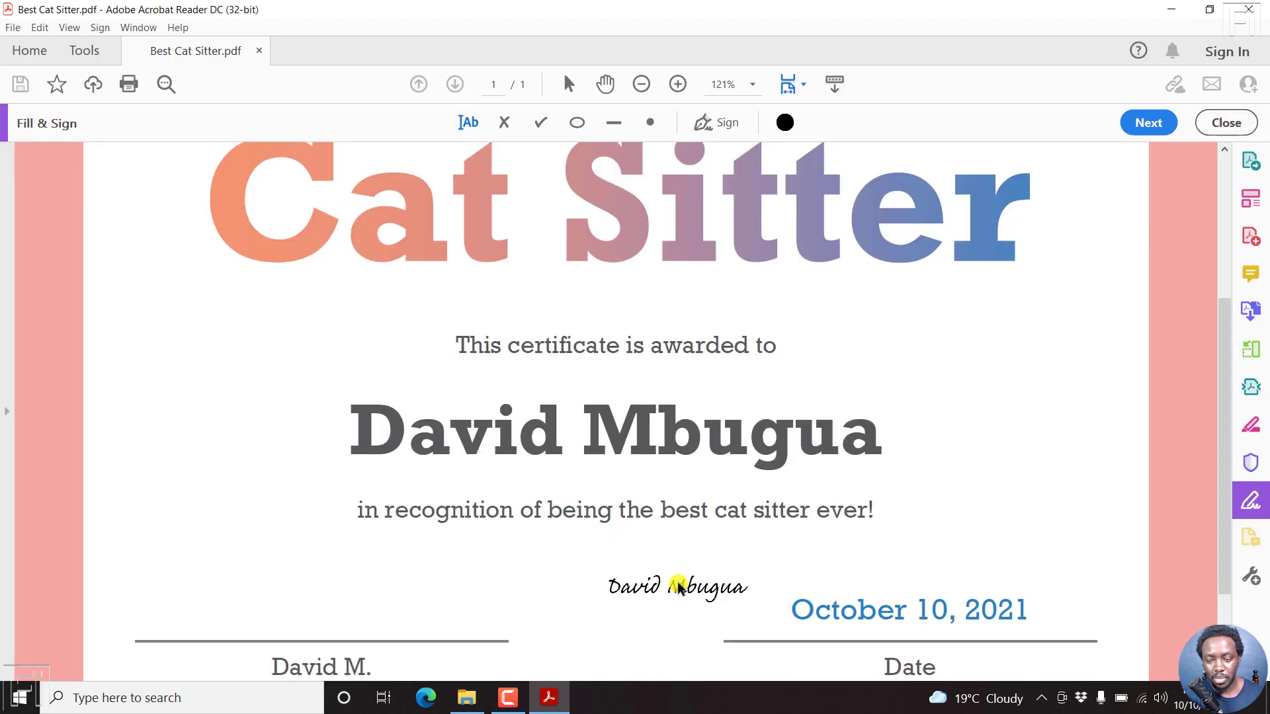
{"action": "left_click_drag", "start_coordinate": [676, 585], "coordinate": [1002, 366]}
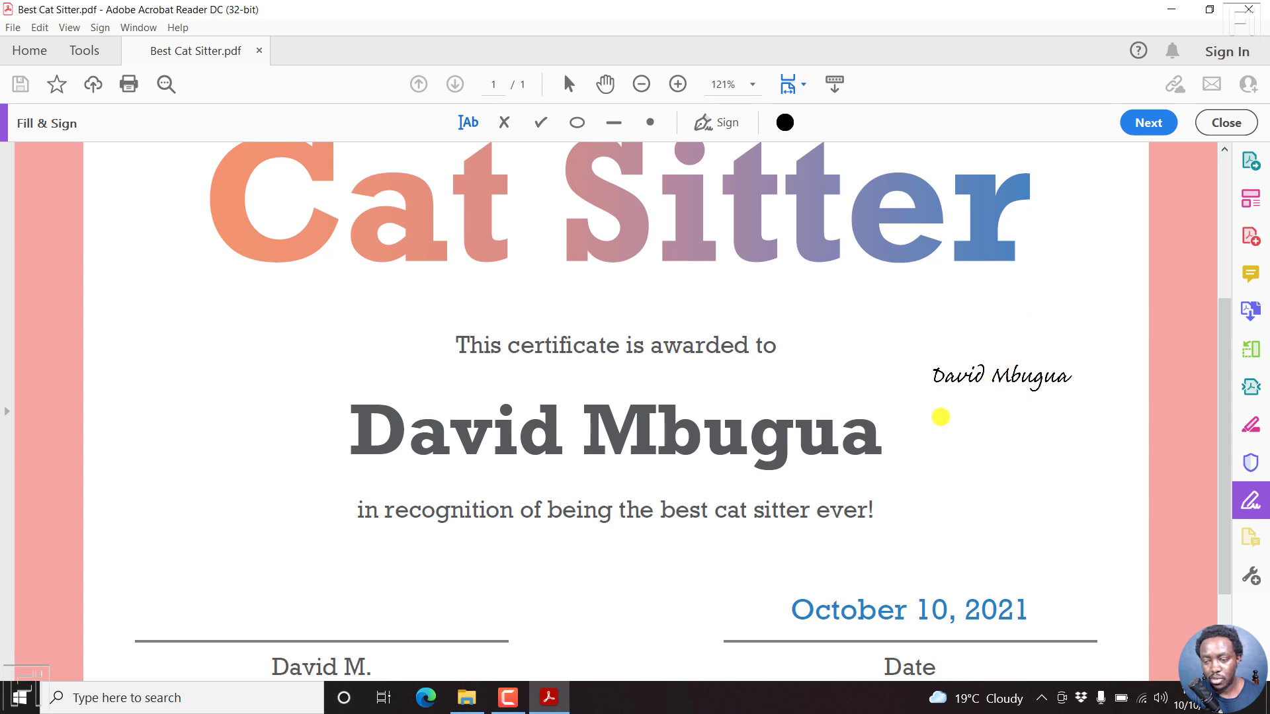
{"action": "left_click_drag", "start_coordinate": [1001, 375], "coordinate": [1146, 475]}
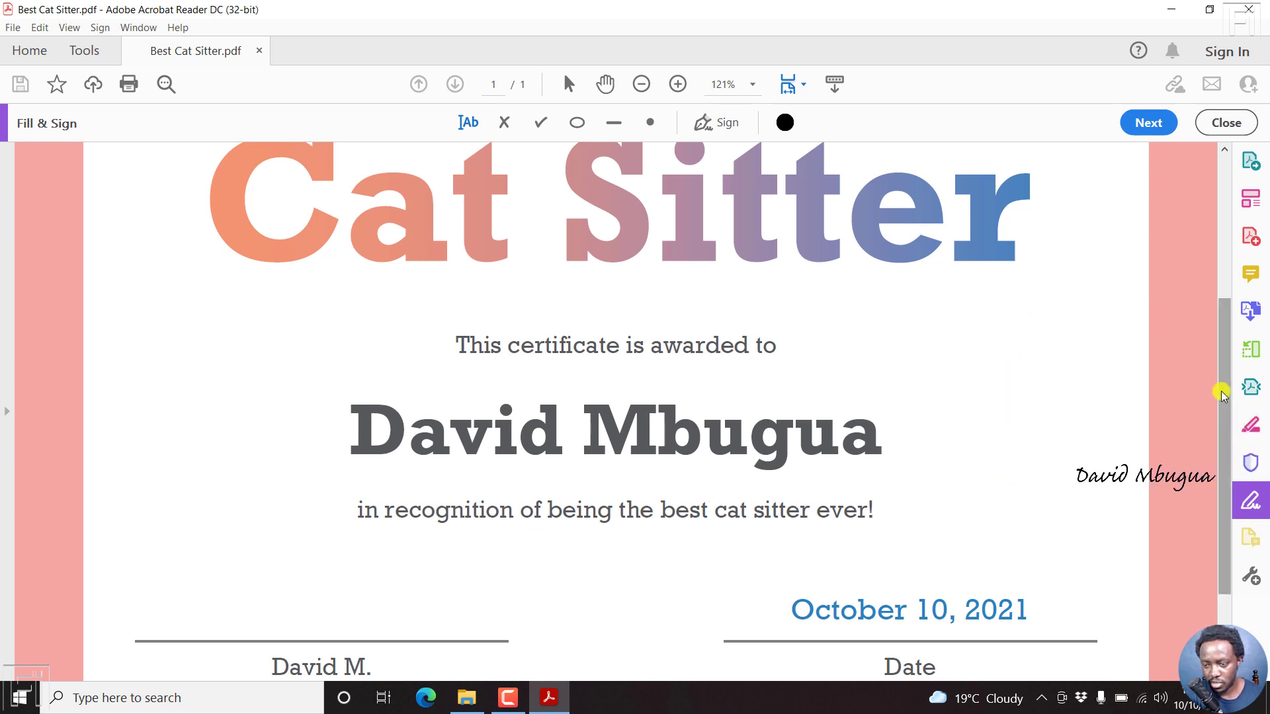
{"action": "scroll", "scroll_direction": "down", "scroll_amount": 3}
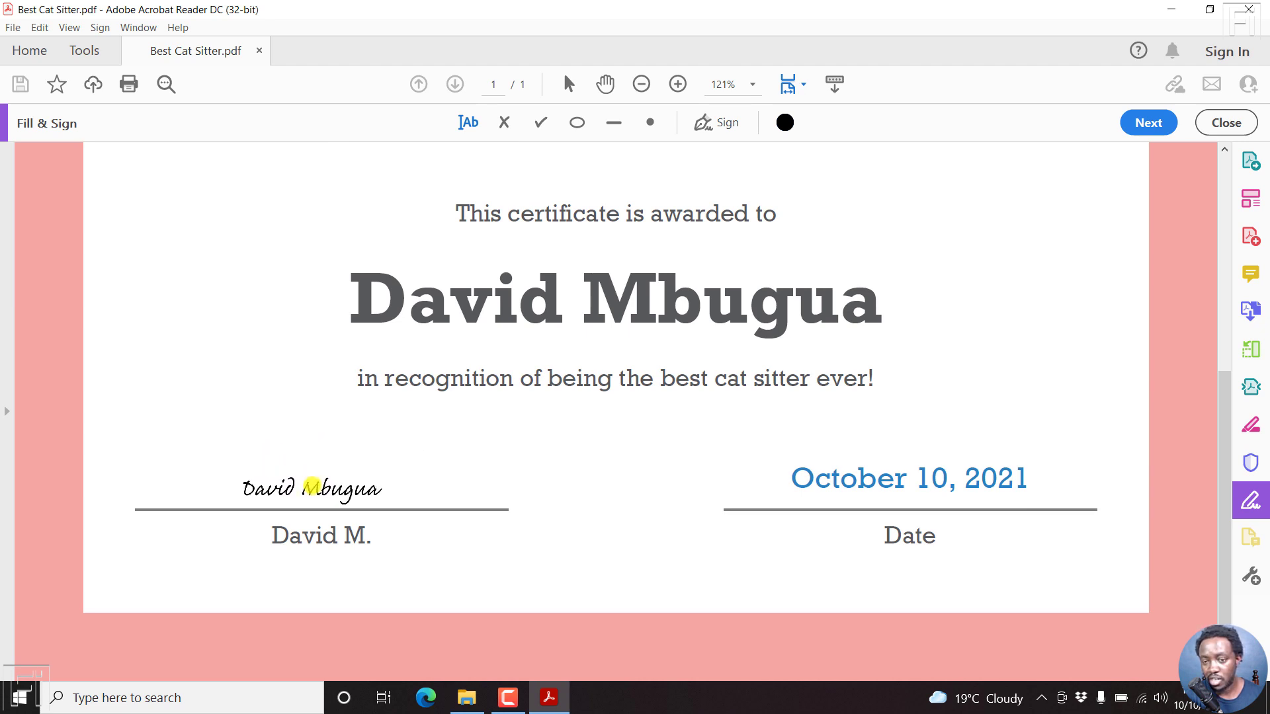
{"action": "left_click", "coordinate": [312, 488]}
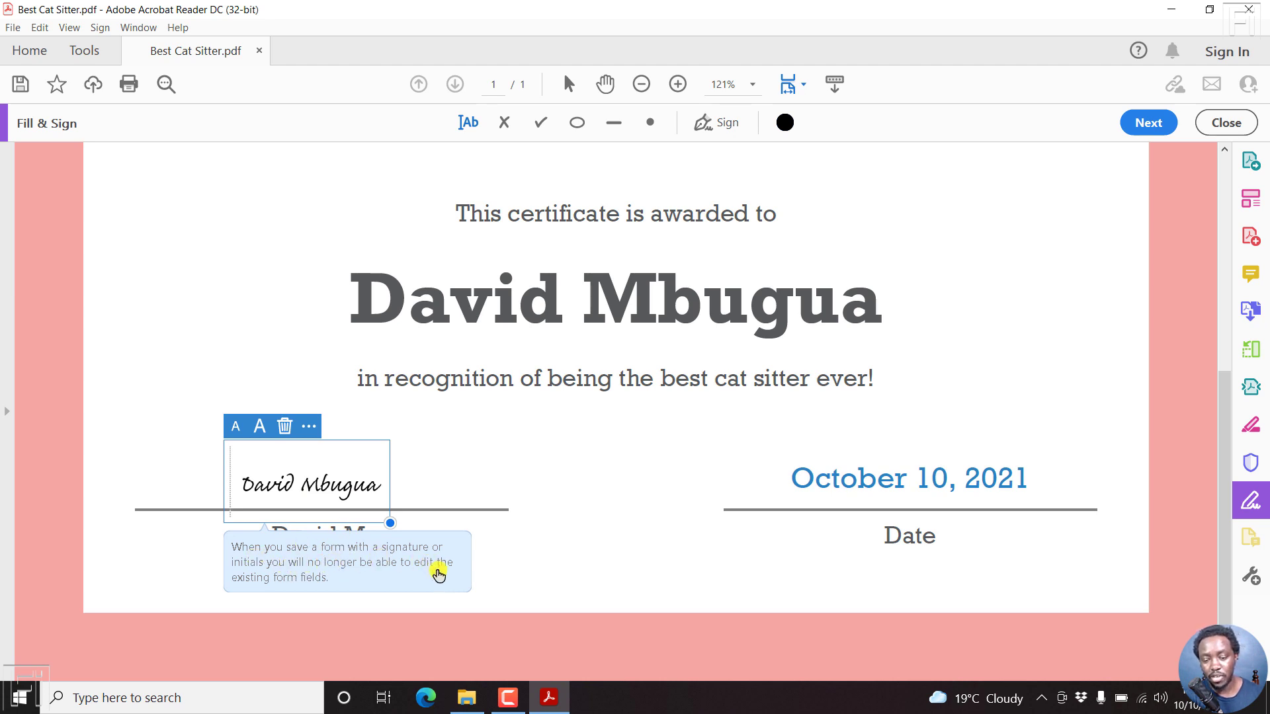
{"action": "mouse_move", "coordinate": [444, 582]}
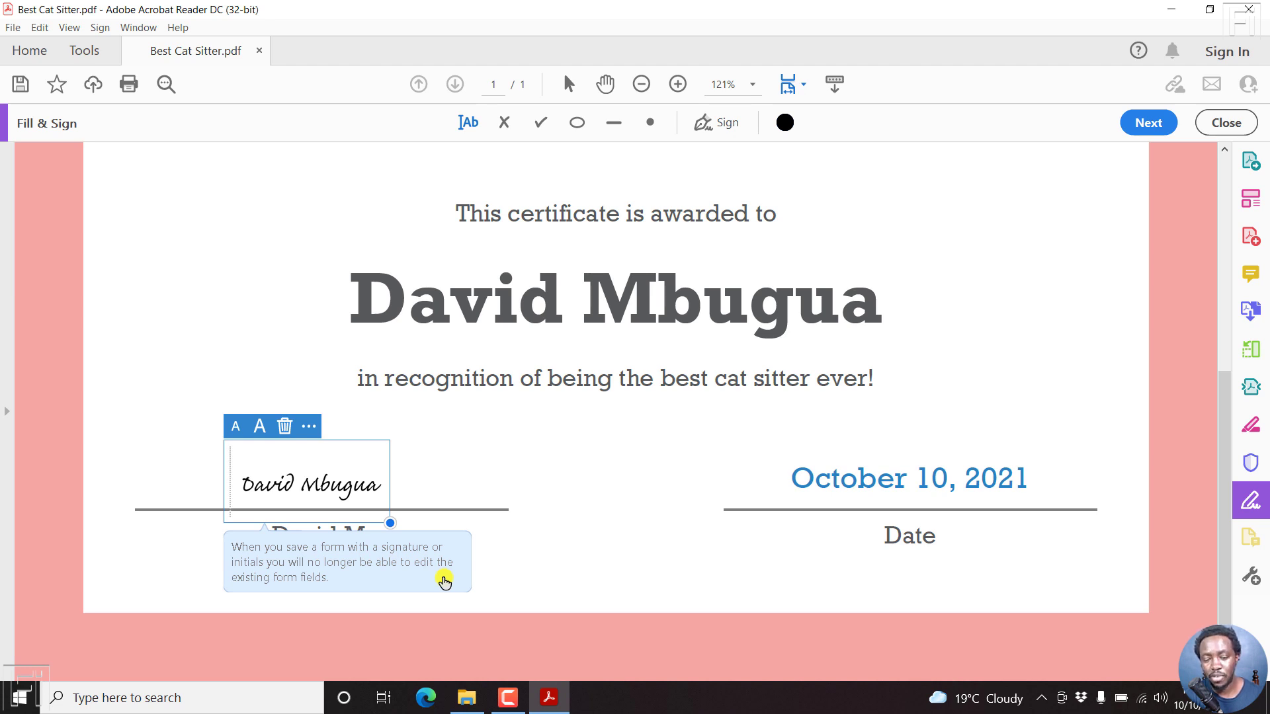
{"action": "mouse_move", "coordinate": [389, 526]}
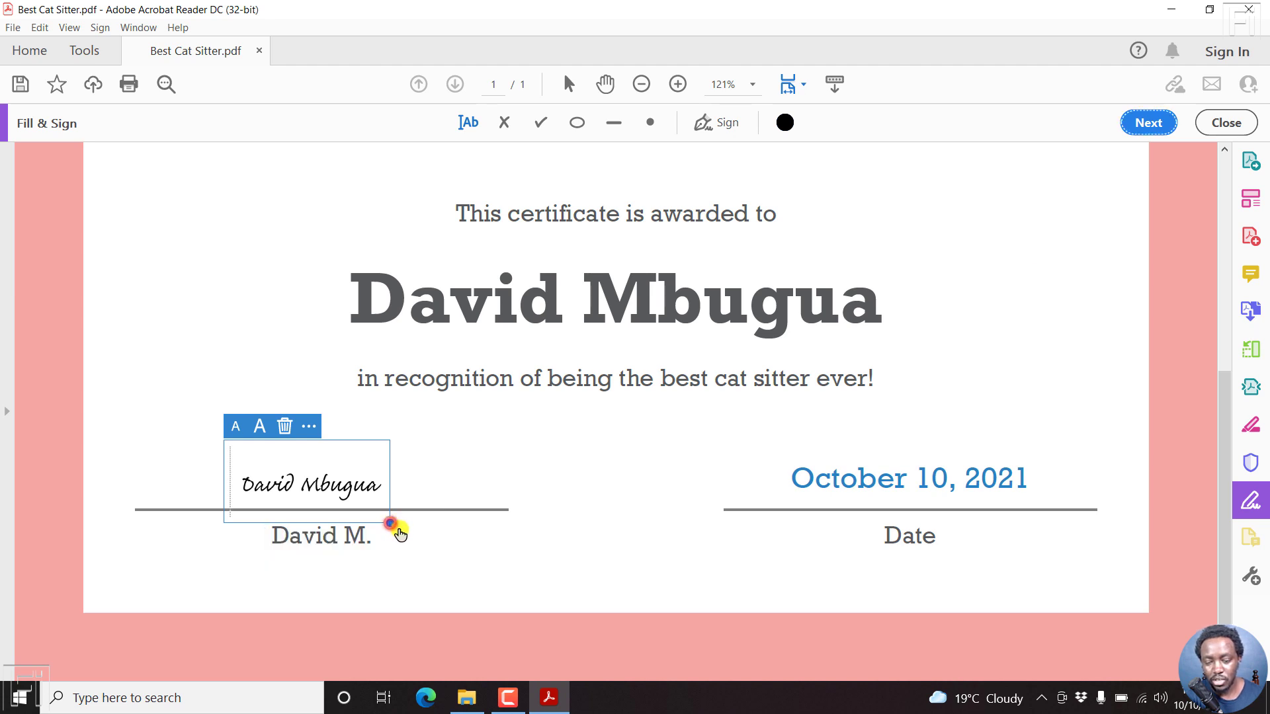
{"action": "left_click", "coordinate": [512, 540]}
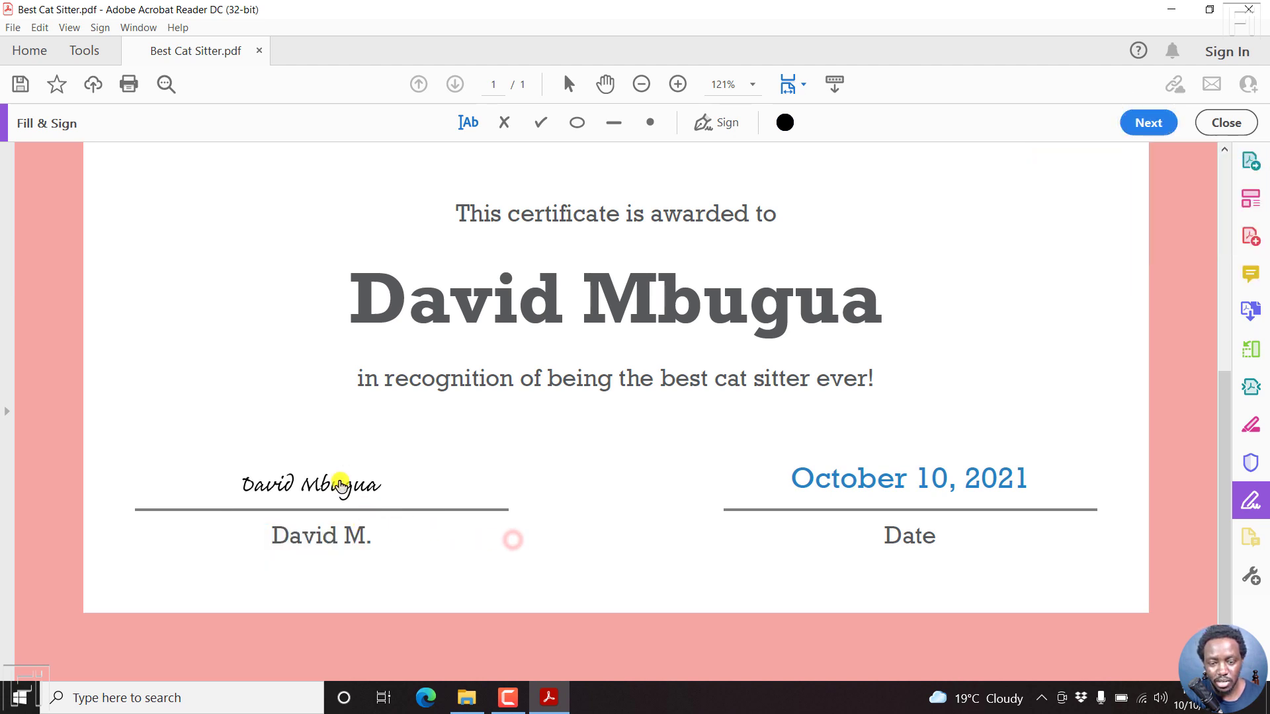
{"action": "left_click", "coordinate": [313, 484]}
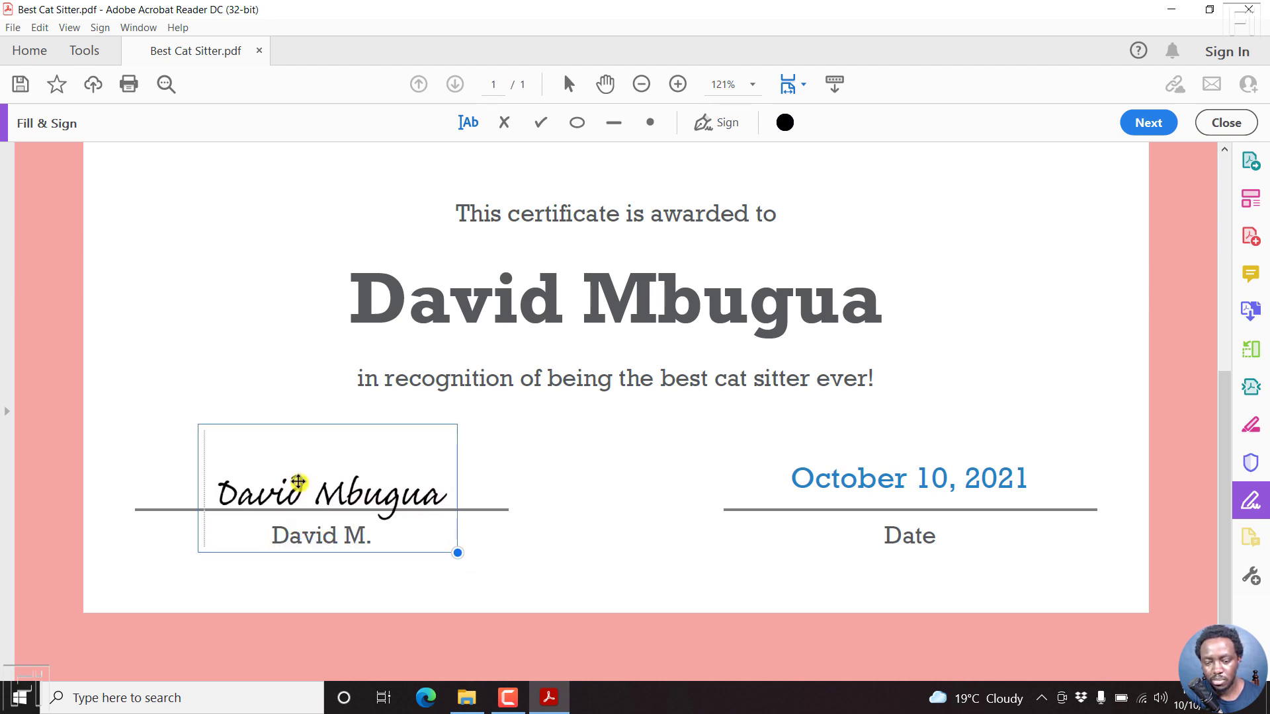
{"action": "left_click", "coordinate": [328, 486]}
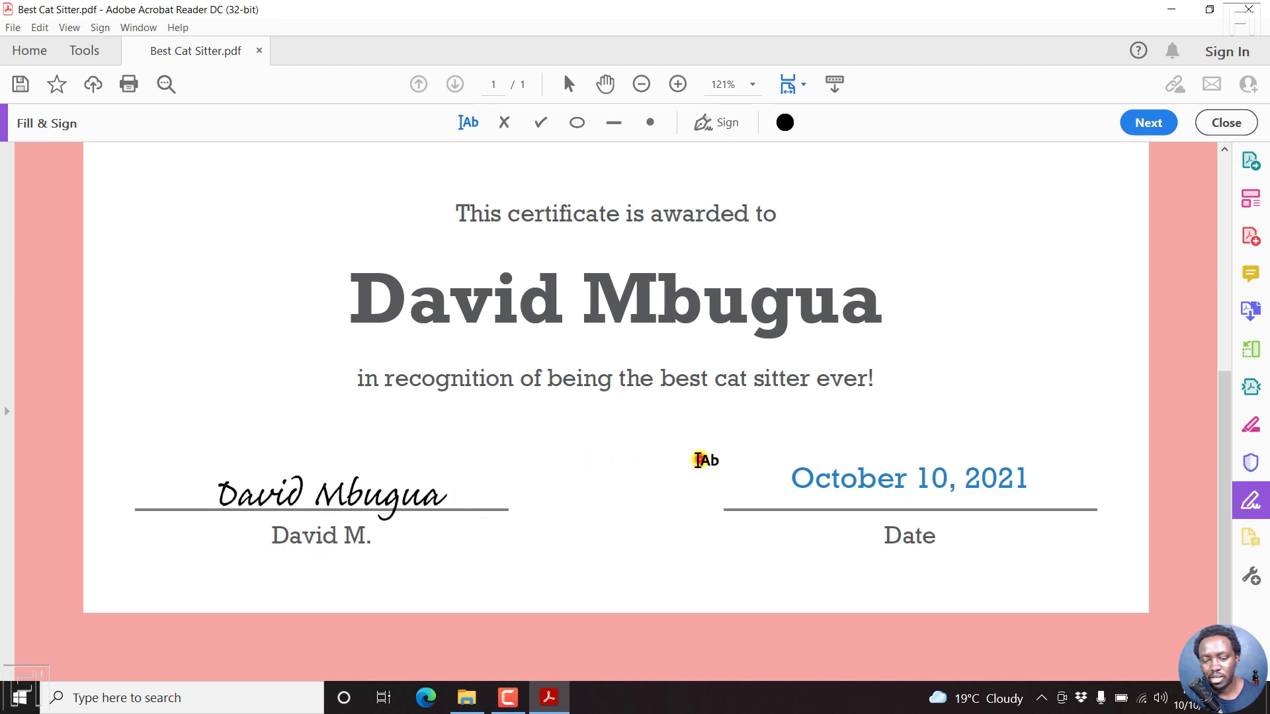
{"action": "mouse_move", "coordinate": [355, 494]}
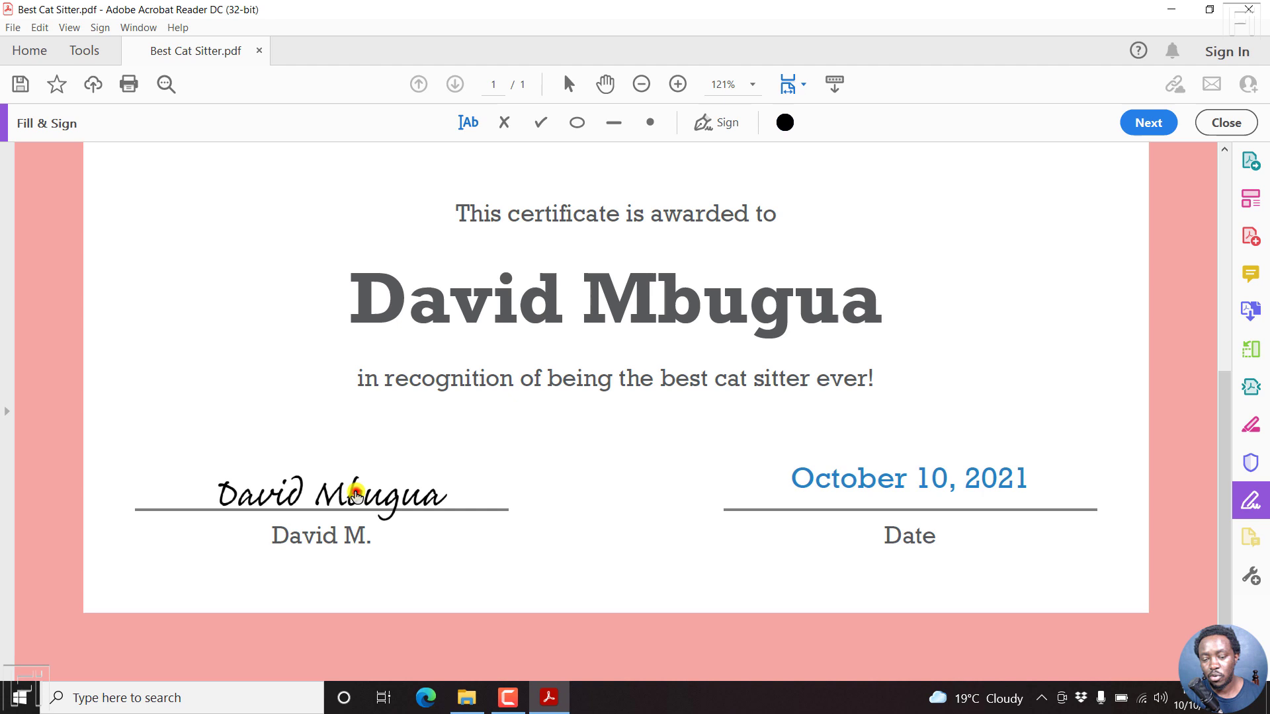
{"action": "left_click", "coordinate": [352, 493]}
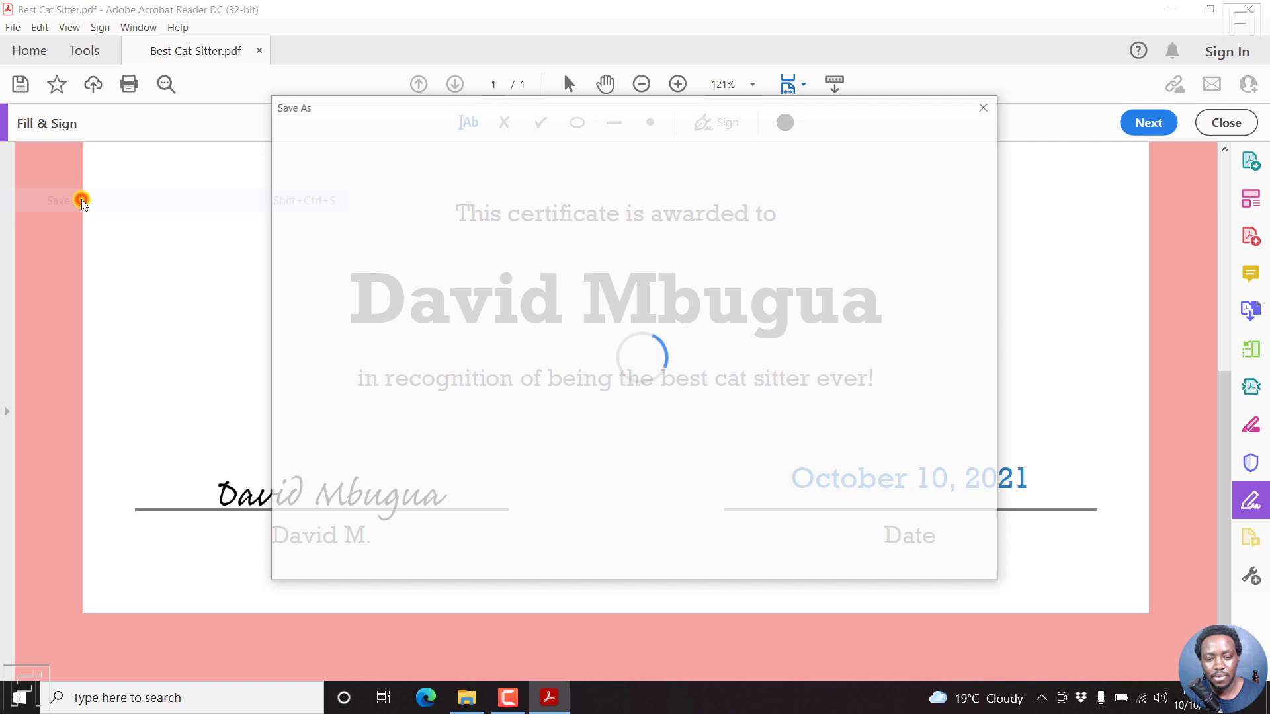
- Save a copy as 'Best Cat Sitter - Signed' in the How to Sign a PDF folder
{"action": "left_click", "coordinate": [57, 199]}
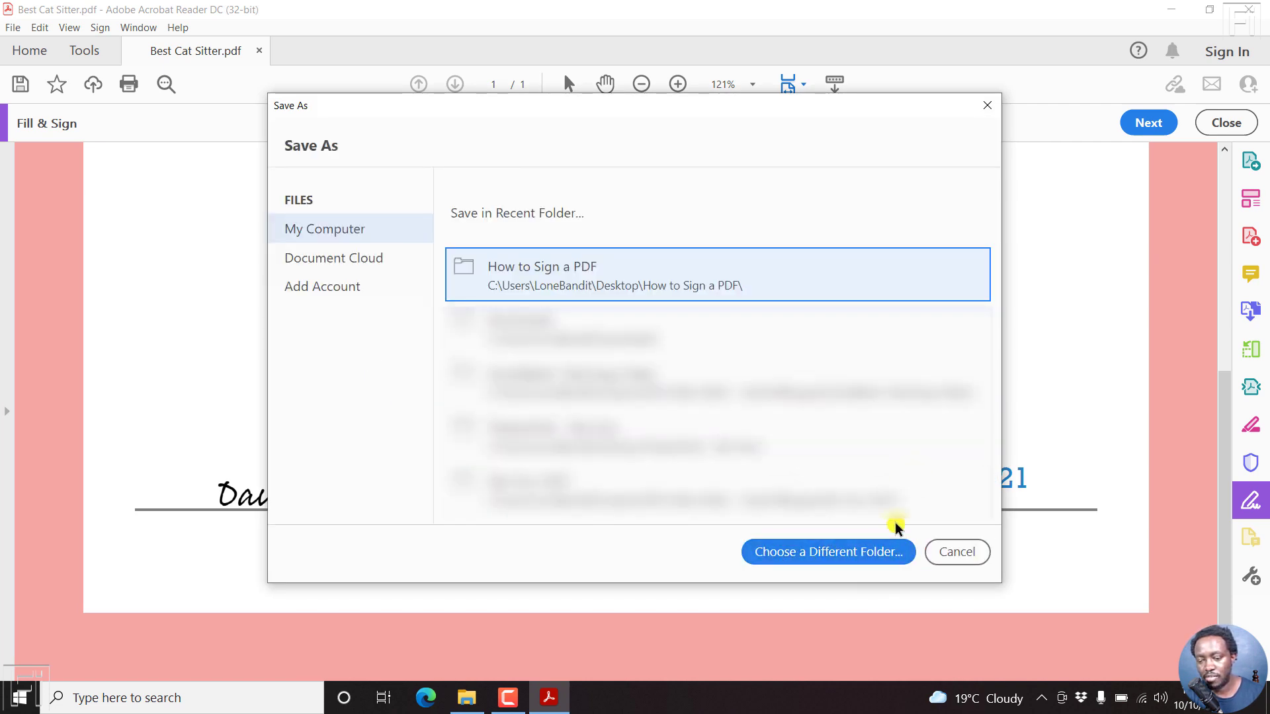
{"action": "left_click", "coordinate": [826, 552]}
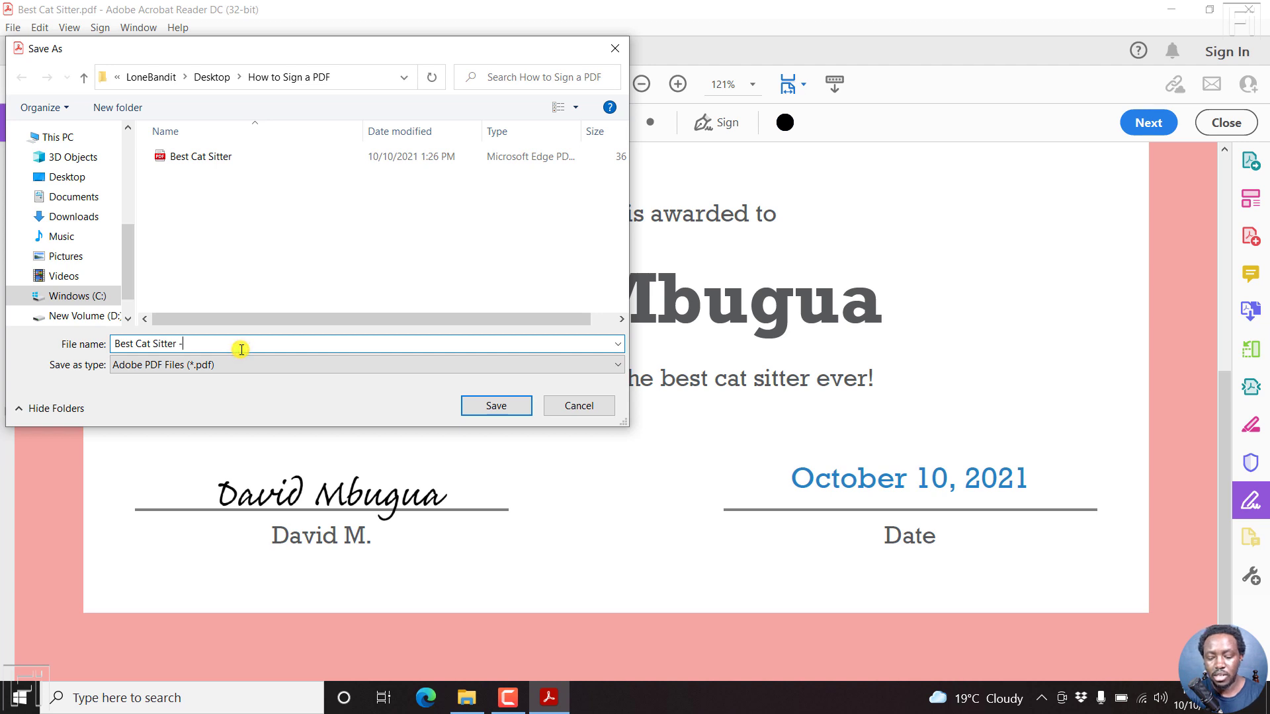
{"action": "type", "text": "Signed"}
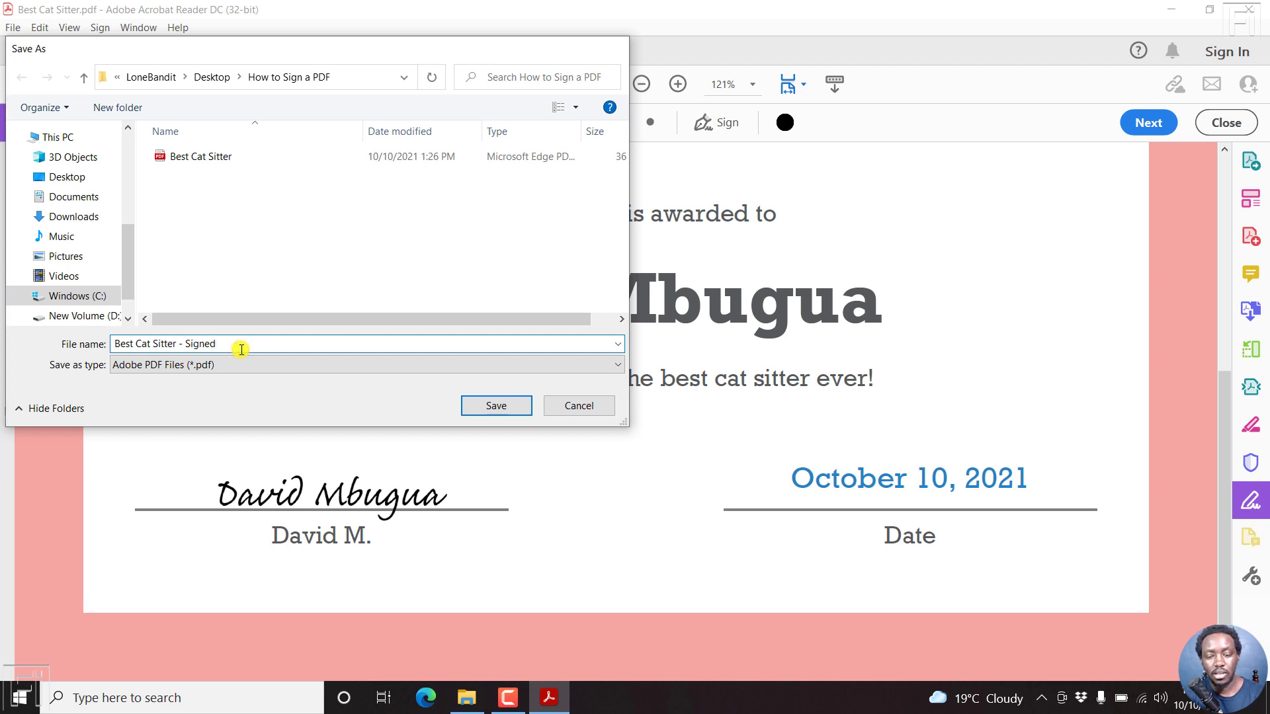
{"action": "left_click", "coordinate": [496, 406]}
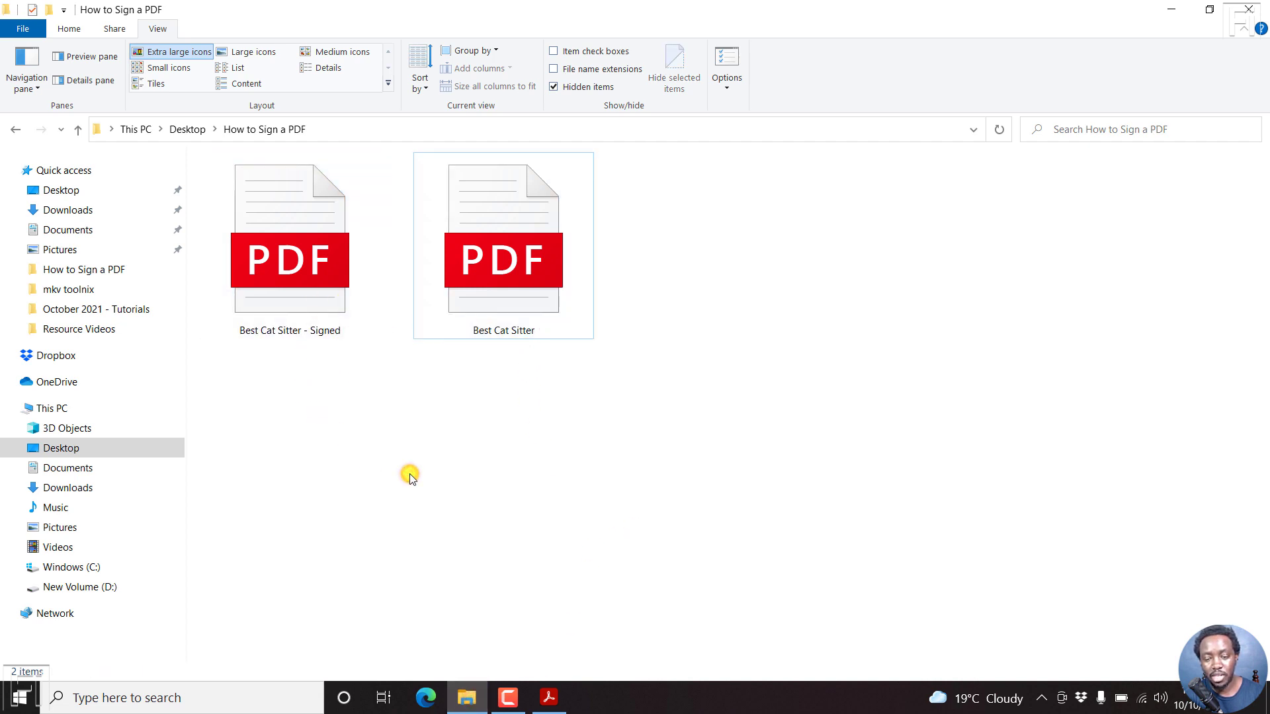
- Open the original Best Cat Sitter certificate in Edge and confirm it has no signature
{"action": "left_click", "coordinate": [503, 259]}
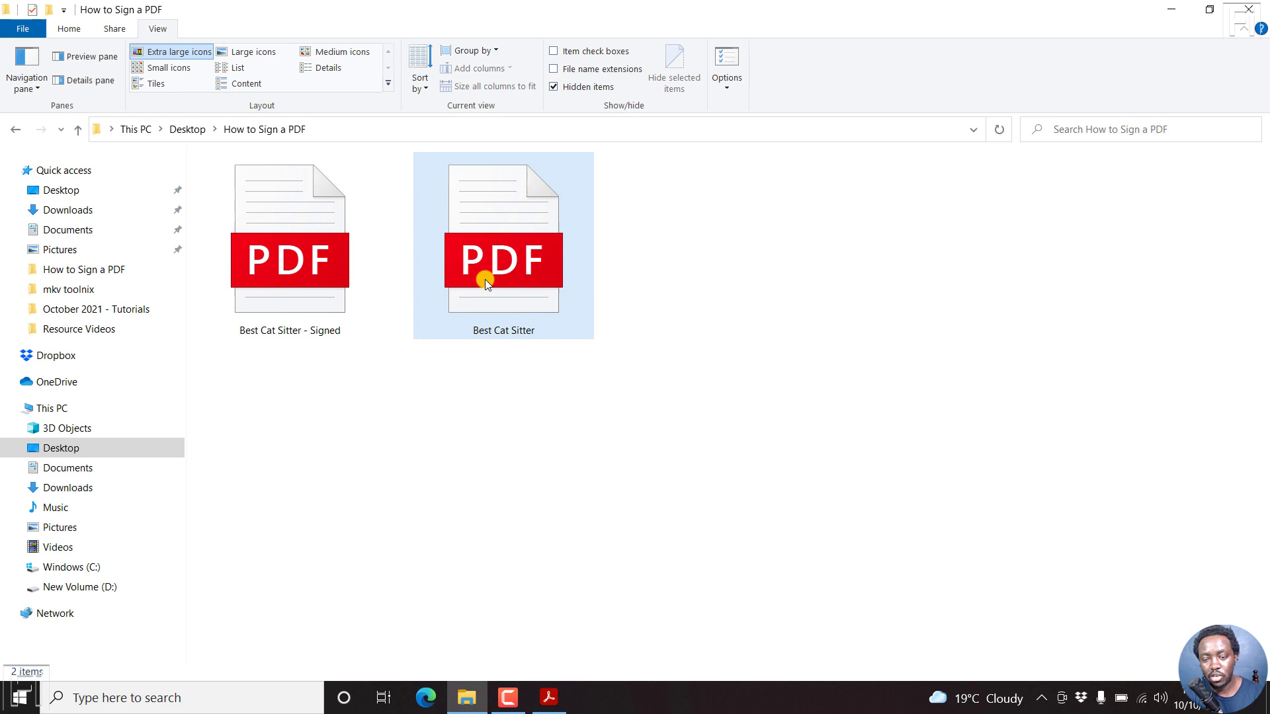
{"action": "left_click", "coordinate": [535, 255]}
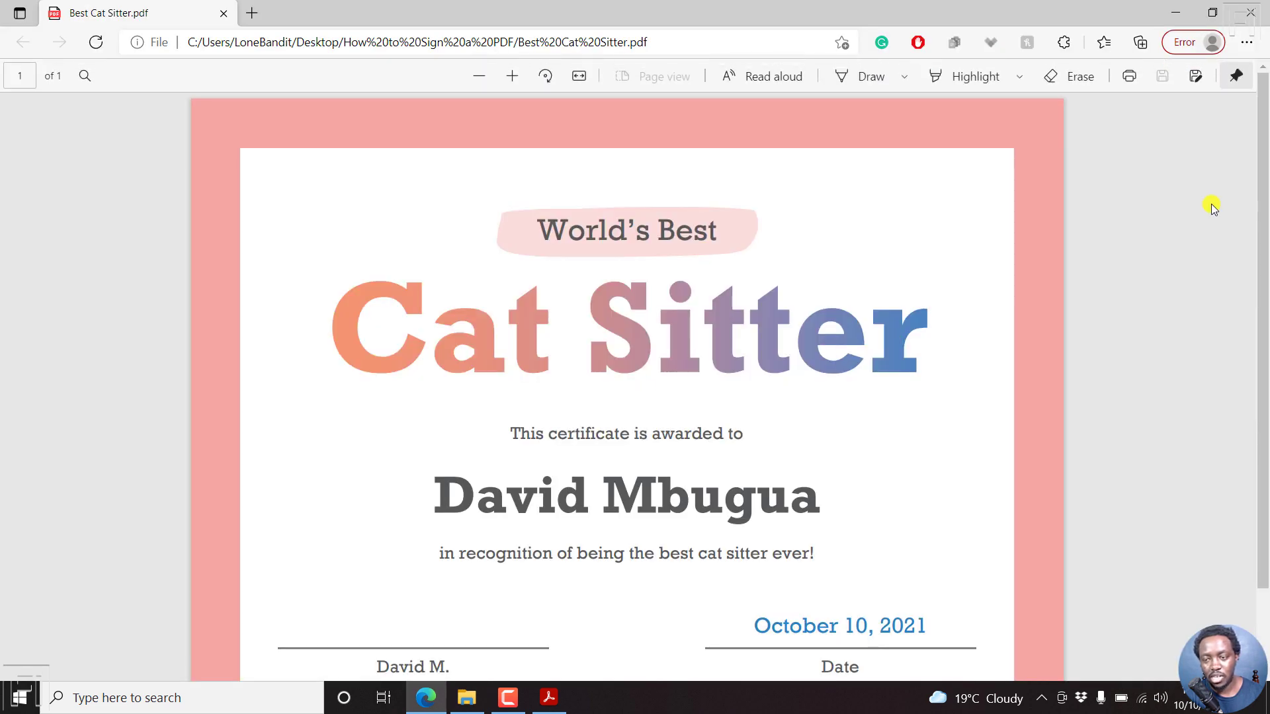
{"action": "scroll", "scroll_direction": "down", "scroll_amount": 3}
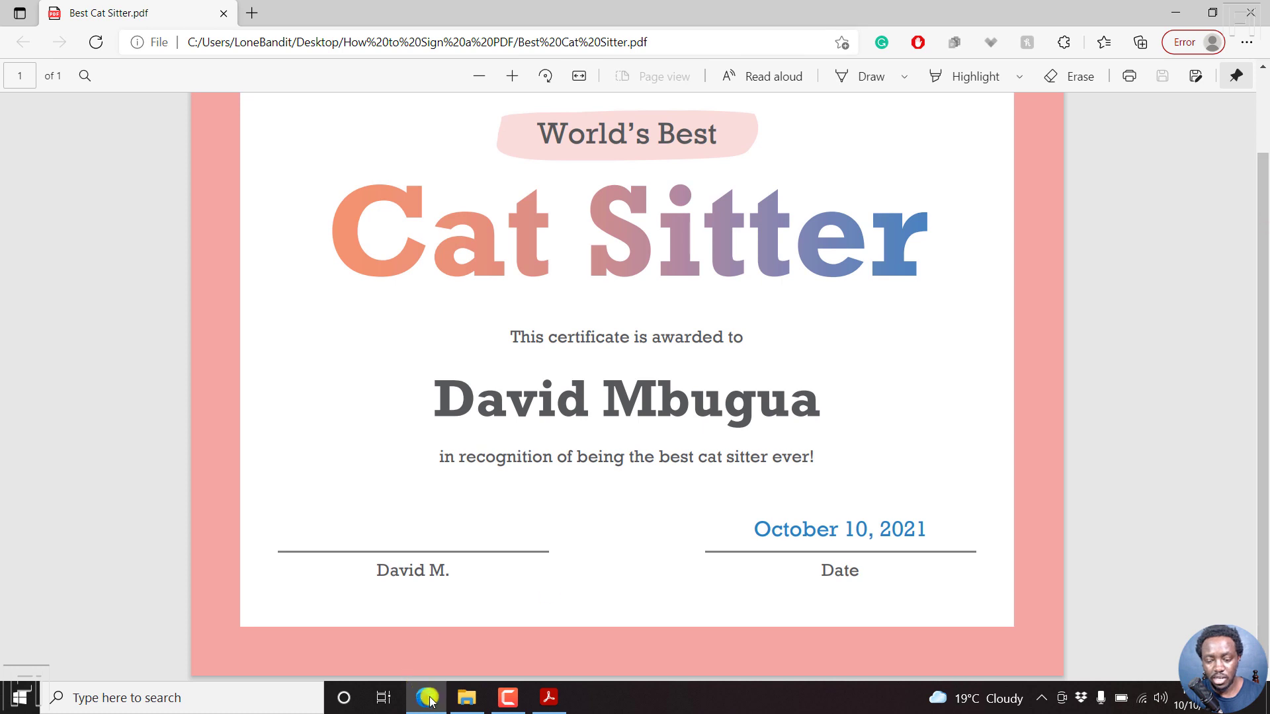
{"action": "left_click", "coordinate": [464, 697]}
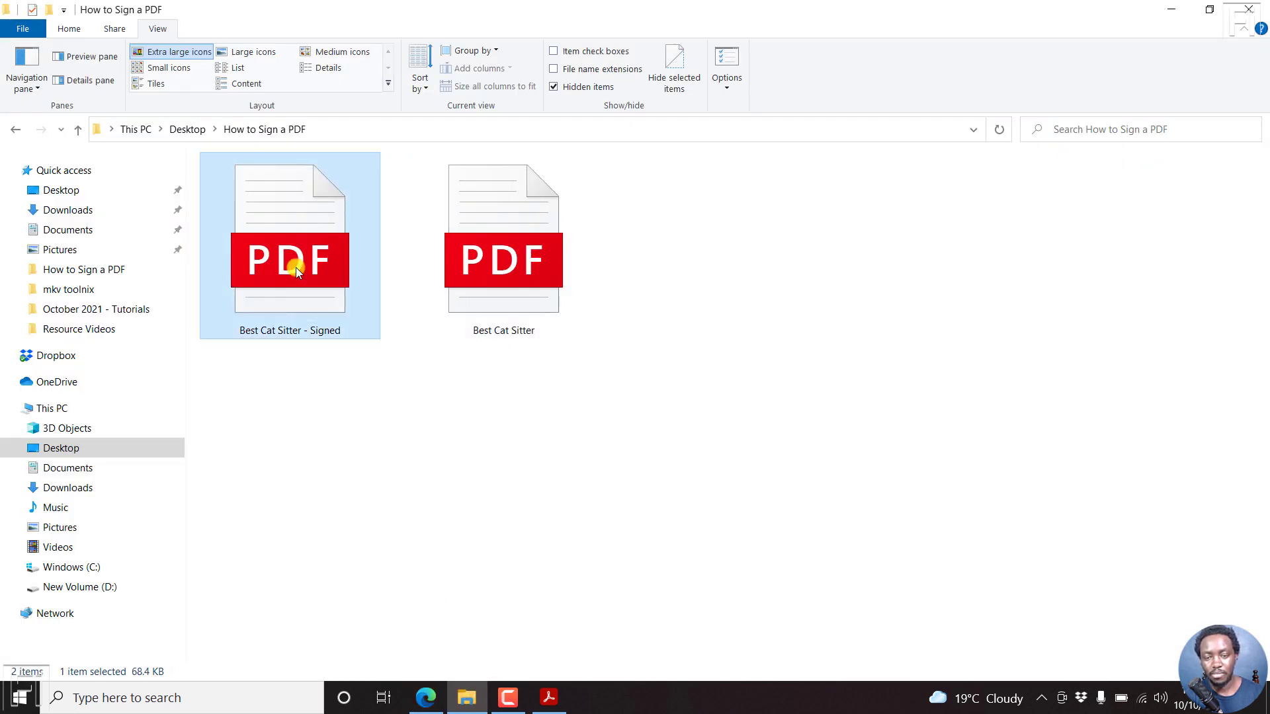
{"action": "double_click", "coordinate": [290, 246]}
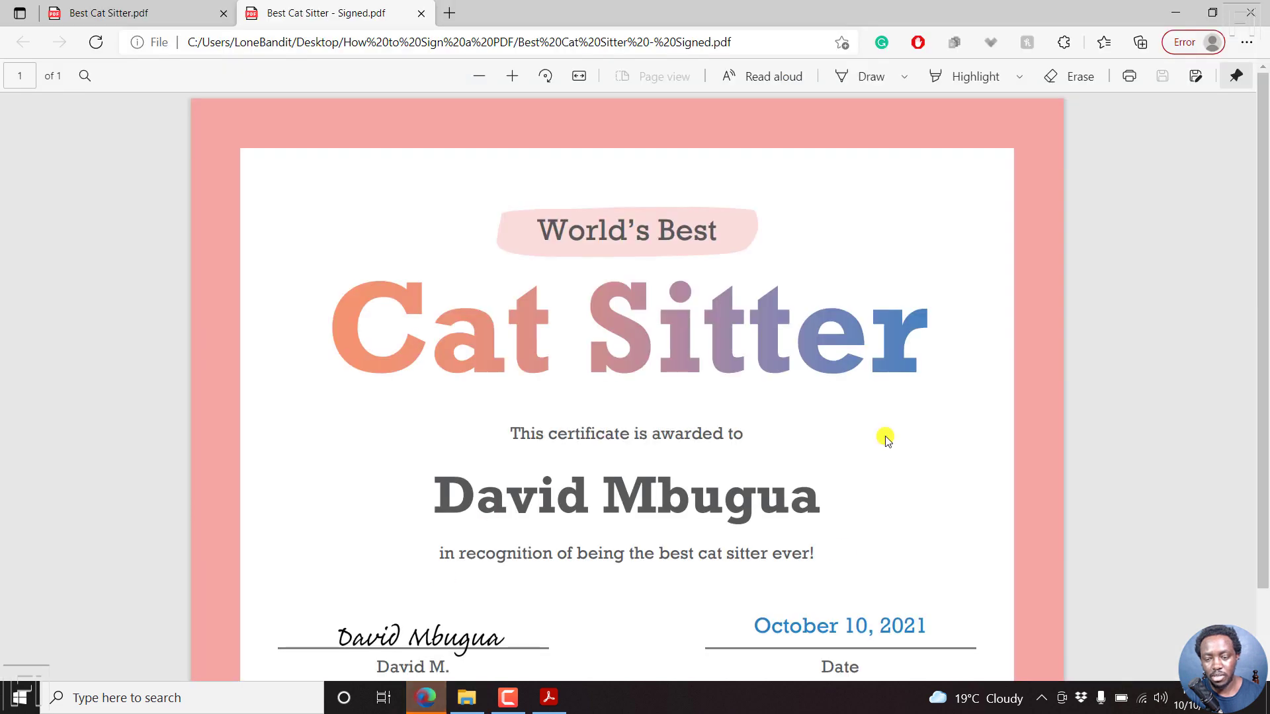
{"action": "scroll", "scroll_direction": "down", "scroll_amount": 3}
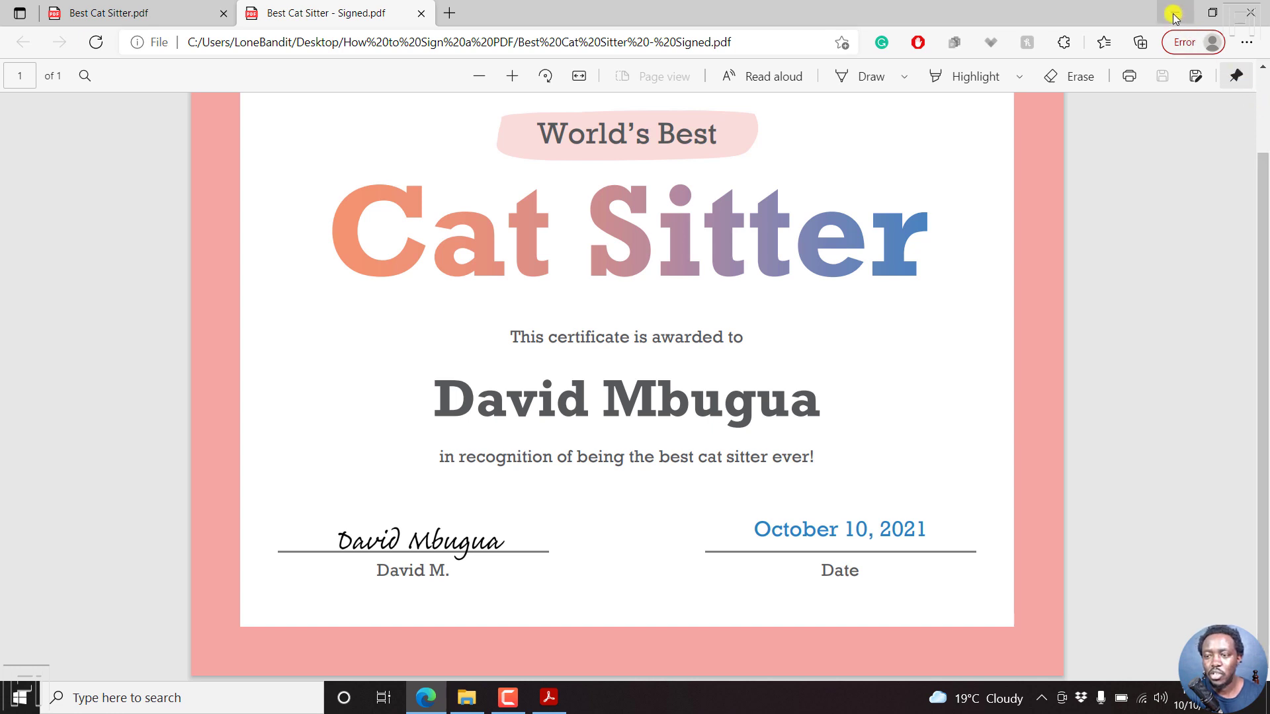
{"action": "left_click", "coordinate": [1172, 14]}
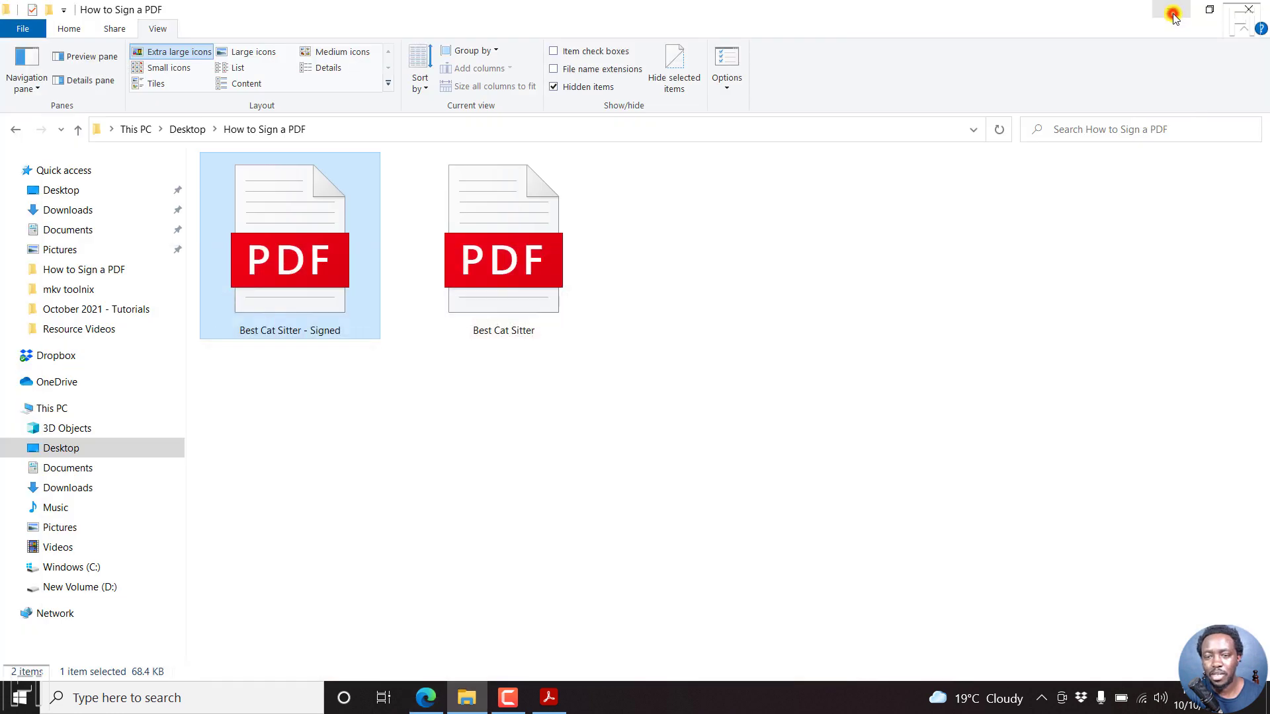